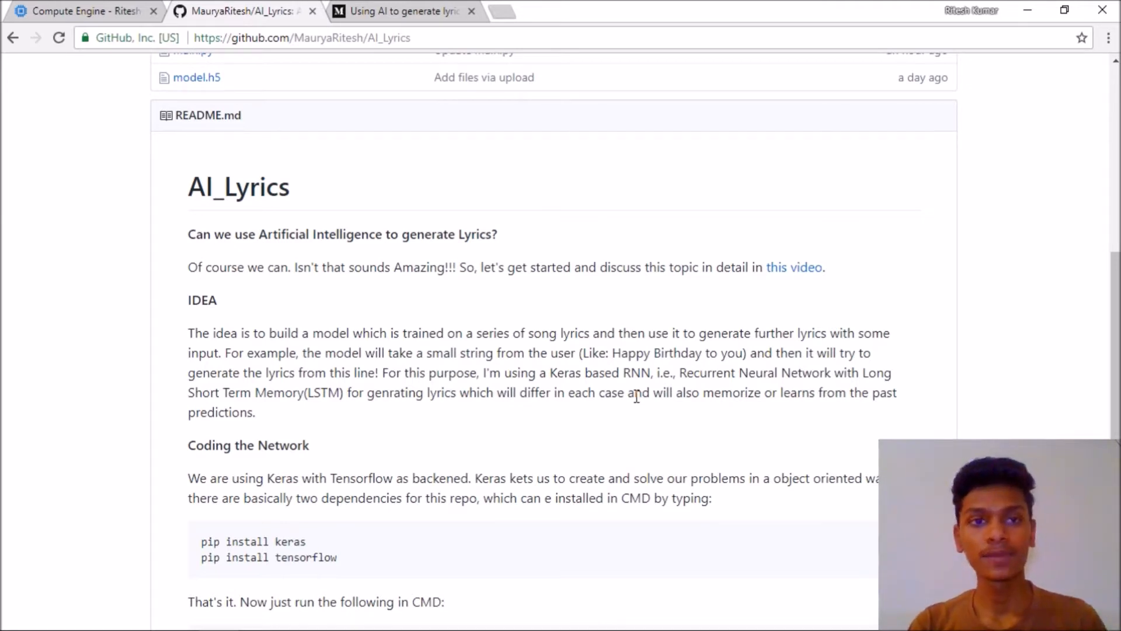
# Switch to the Google Cloud Compute Engine tab showing the running lyrics VM
pyautogui.click(82, 12)
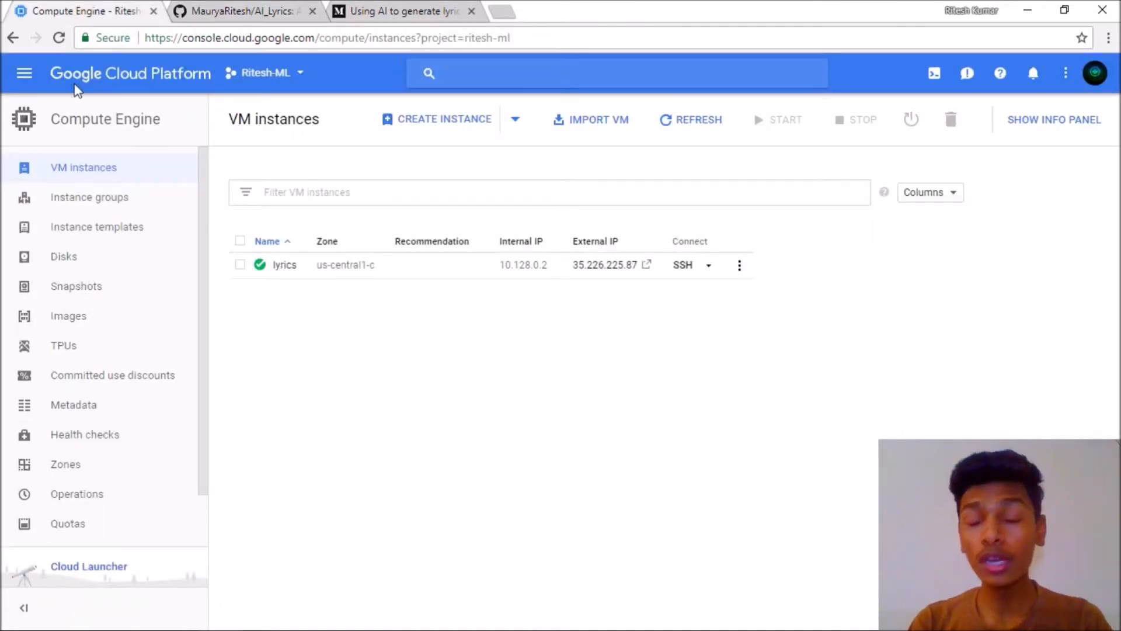
pyautogui.moveTo(24, 73)
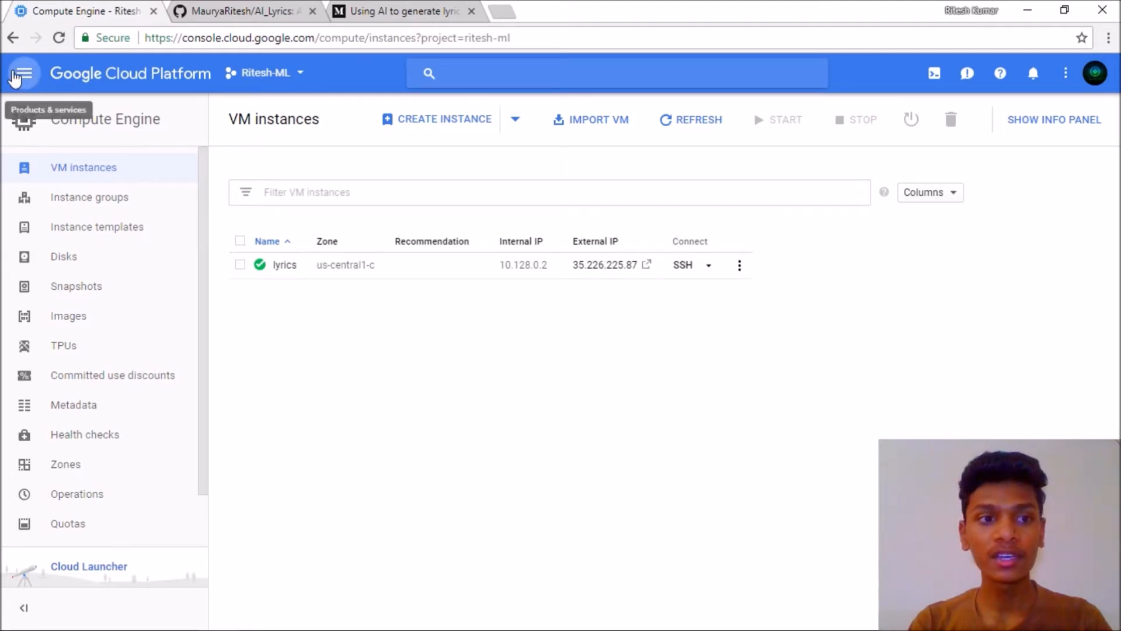
# From Compute Engine > VM instances, open SSH in a browser window for lyrics
pyautogui.click(23, 73)
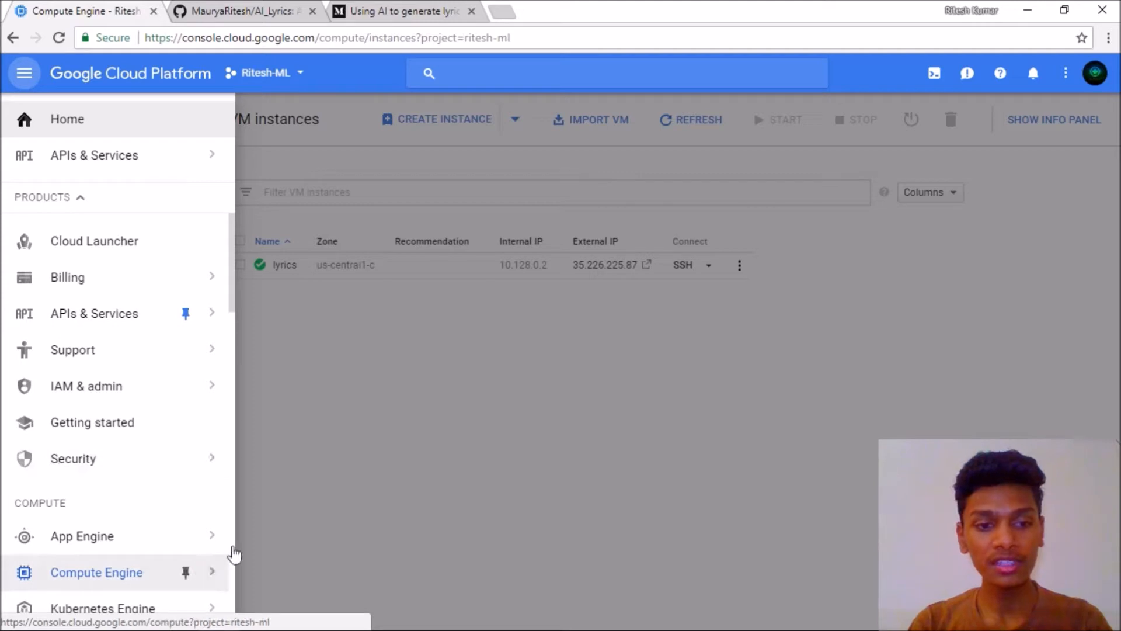
pyautogui.click(96, 573)
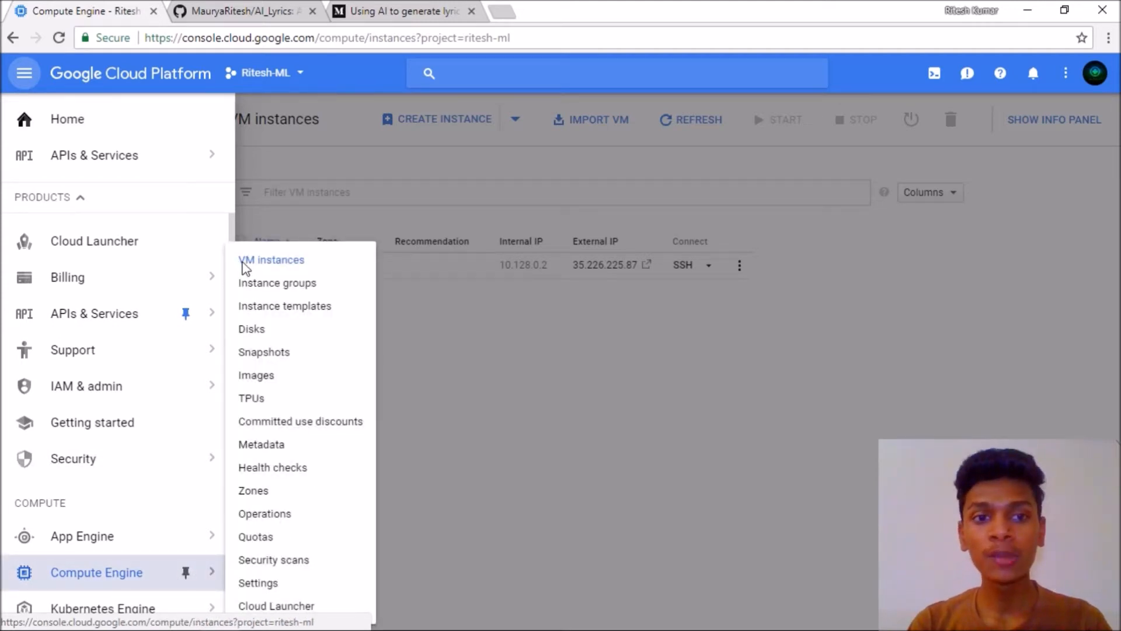
pyautogui.click(271, 260)
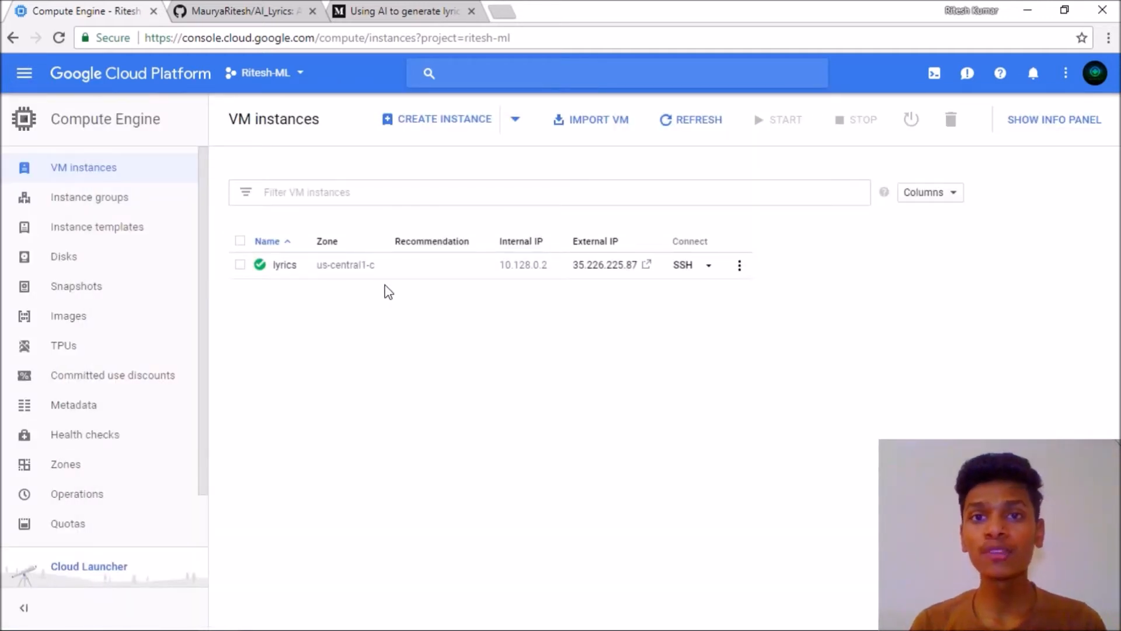
pyautogui.moveTo(706, 228)
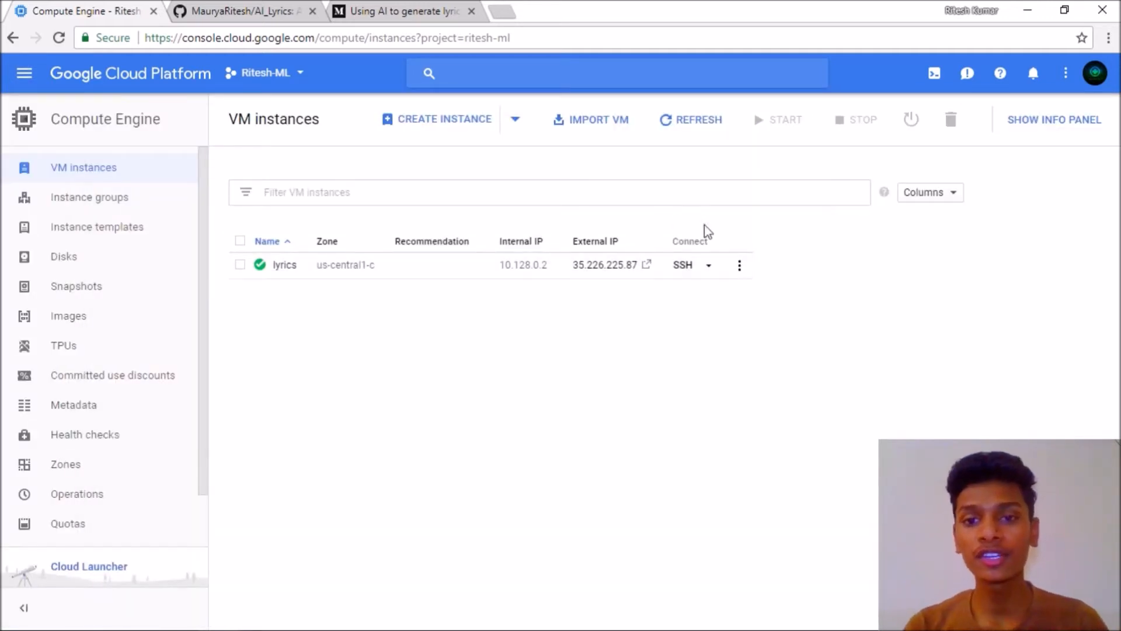
pyautogui.click(709, 265)
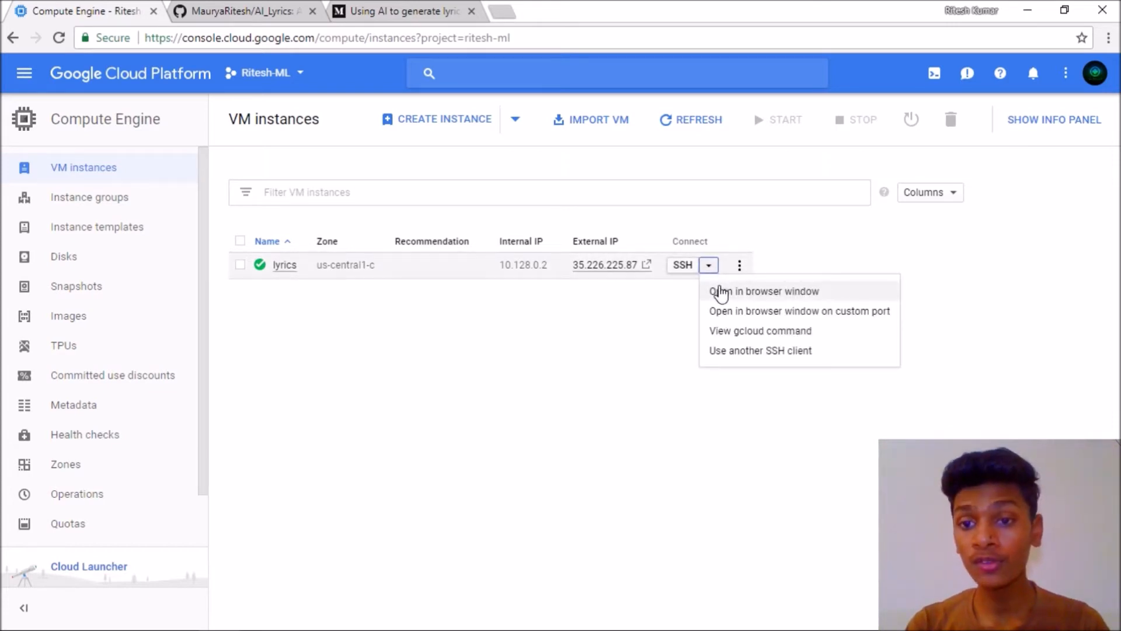
pyautogui.click(762, 291)
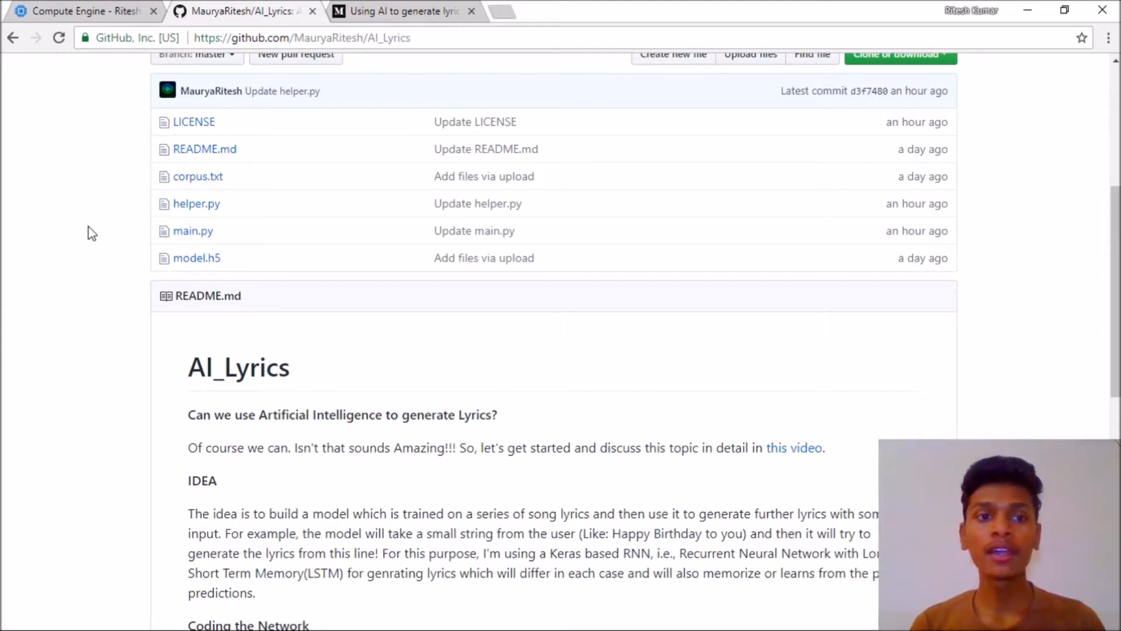
pyautogui.moveTo(120, 184)
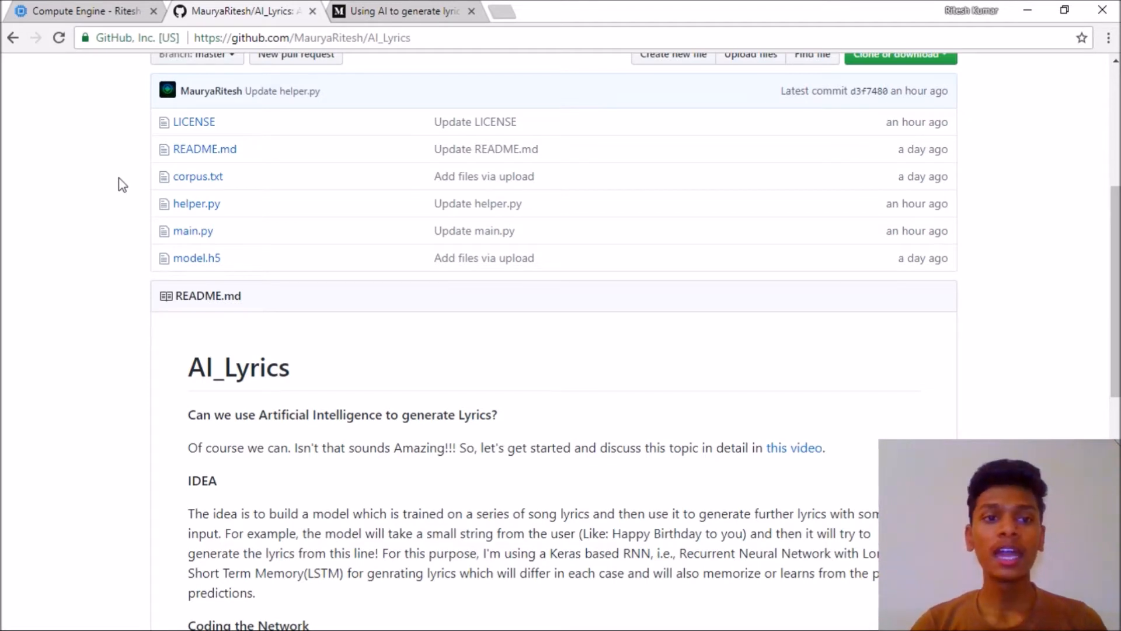
pyautogui.moveTo(94, 214)
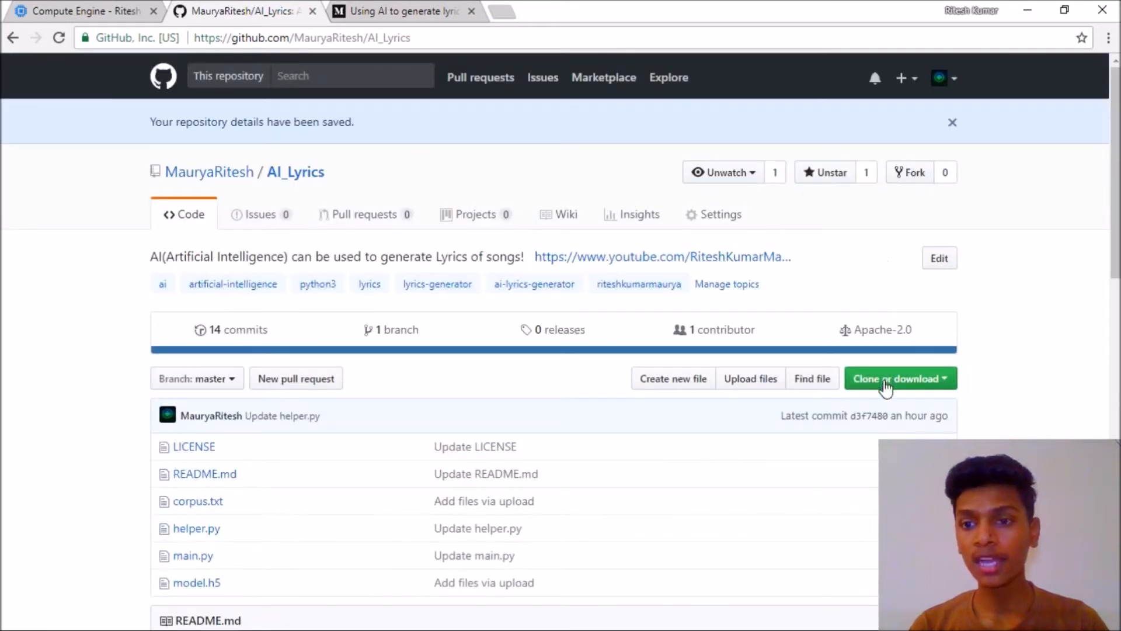
# Copy the AI_Lyrics HTTPS clone URL, then minimize the browser to reach the terminal
pyautogui.click(897, 378)
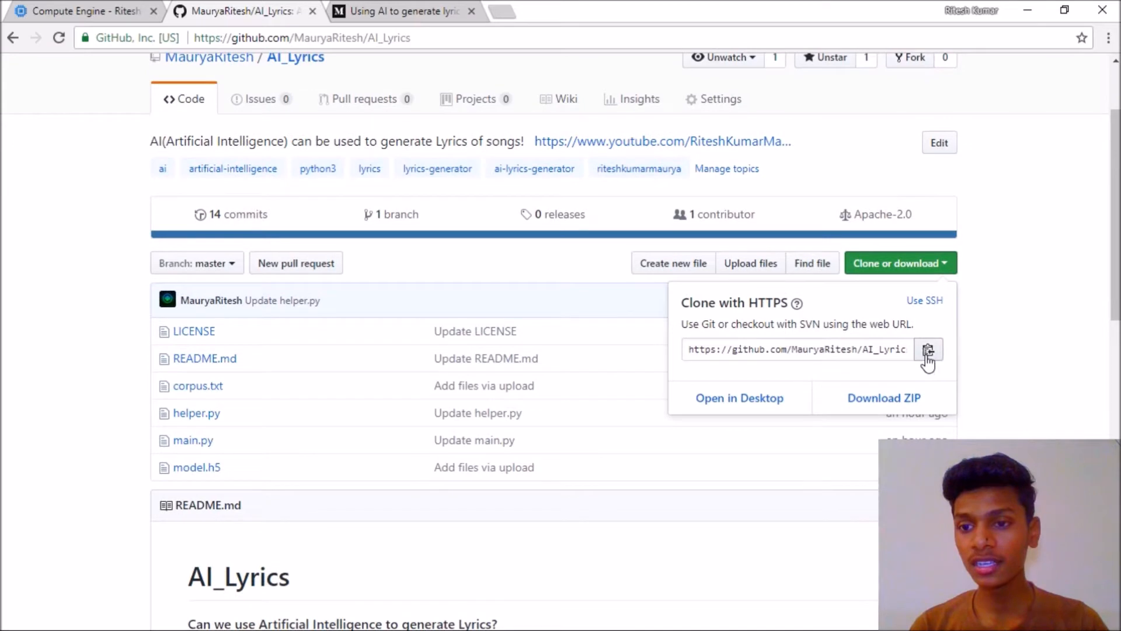
pyautogui.click(928, 349)
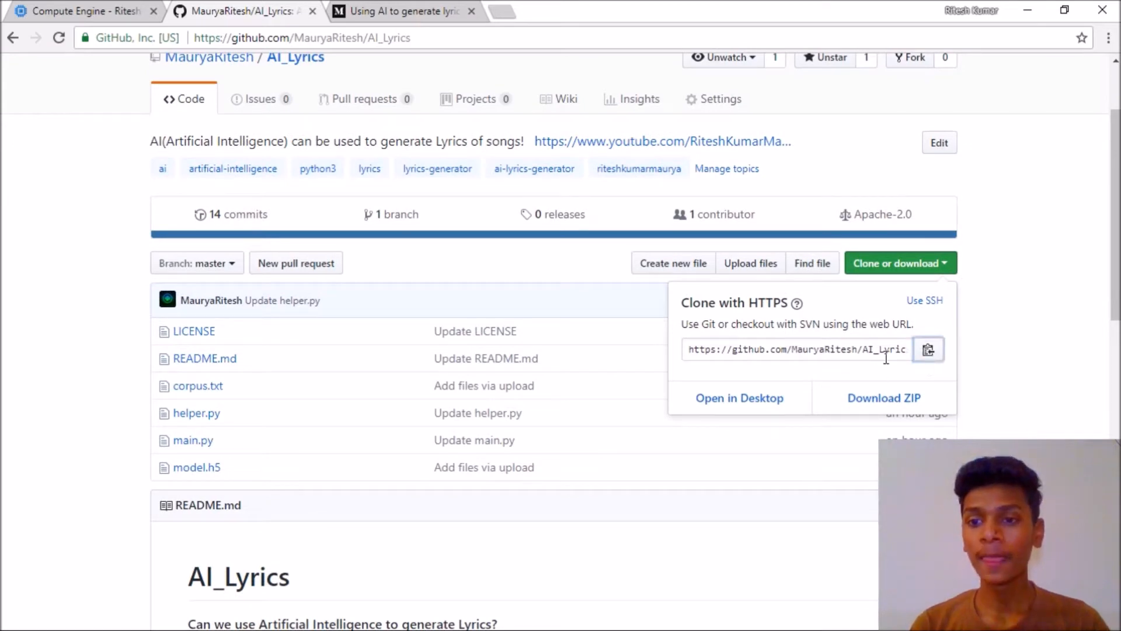
pyautogui.doubleClick(886, 349)
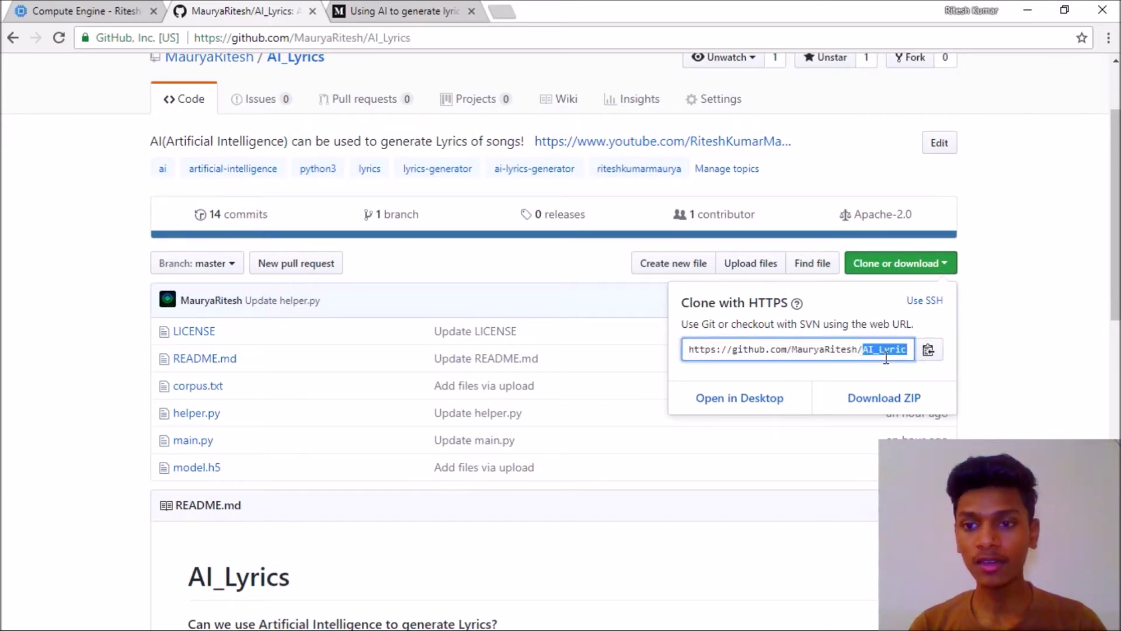
pyautogui.tripleClick(797, 349)
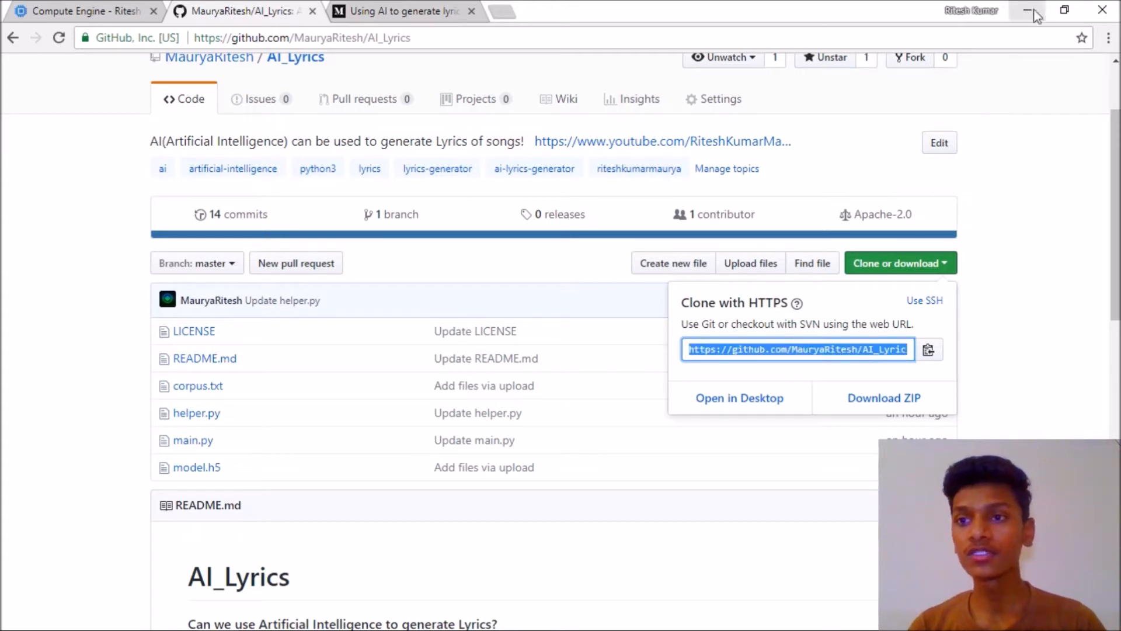
pyautogui.click(1029, 10)
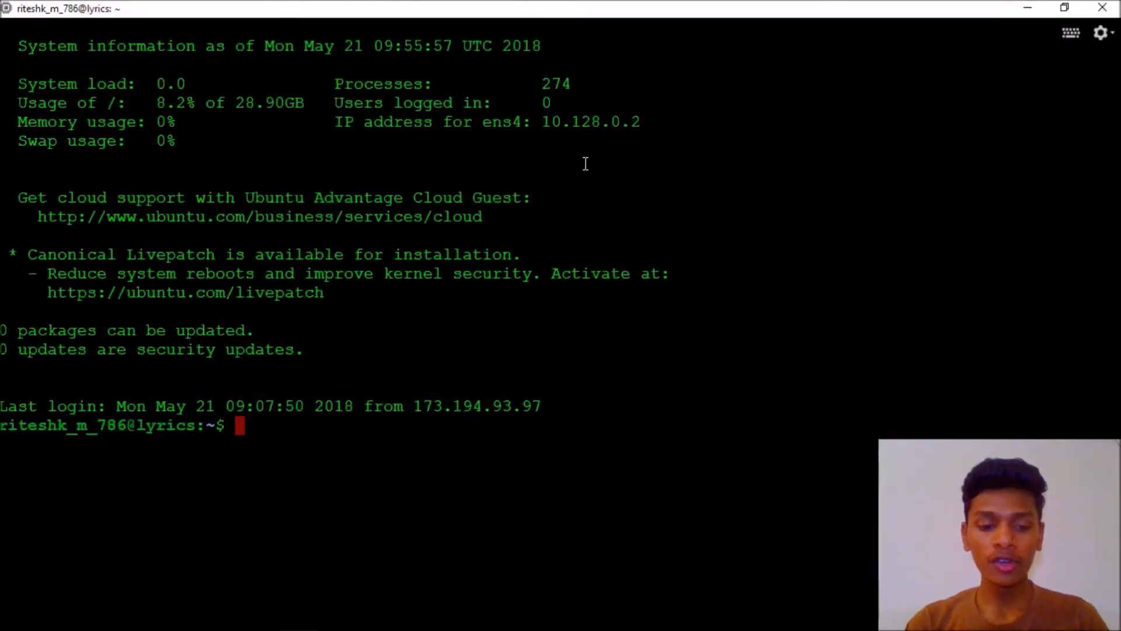
# Refresh the VM's package lists with sudo apt-get update
pyautogui.write('s')
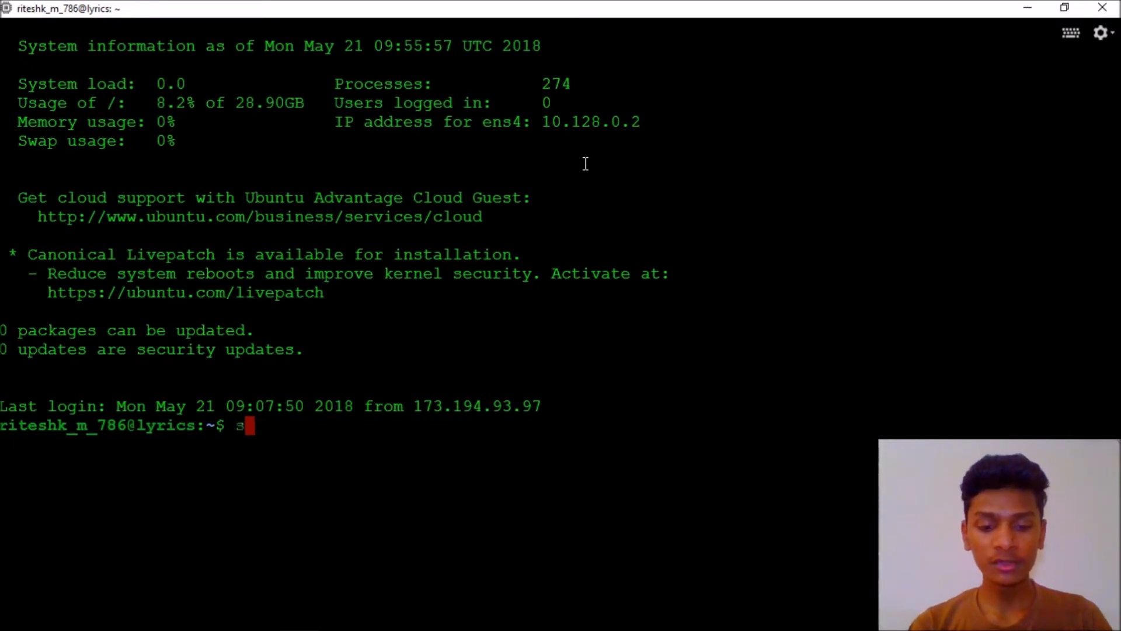
pyautogui.write('udo apt')
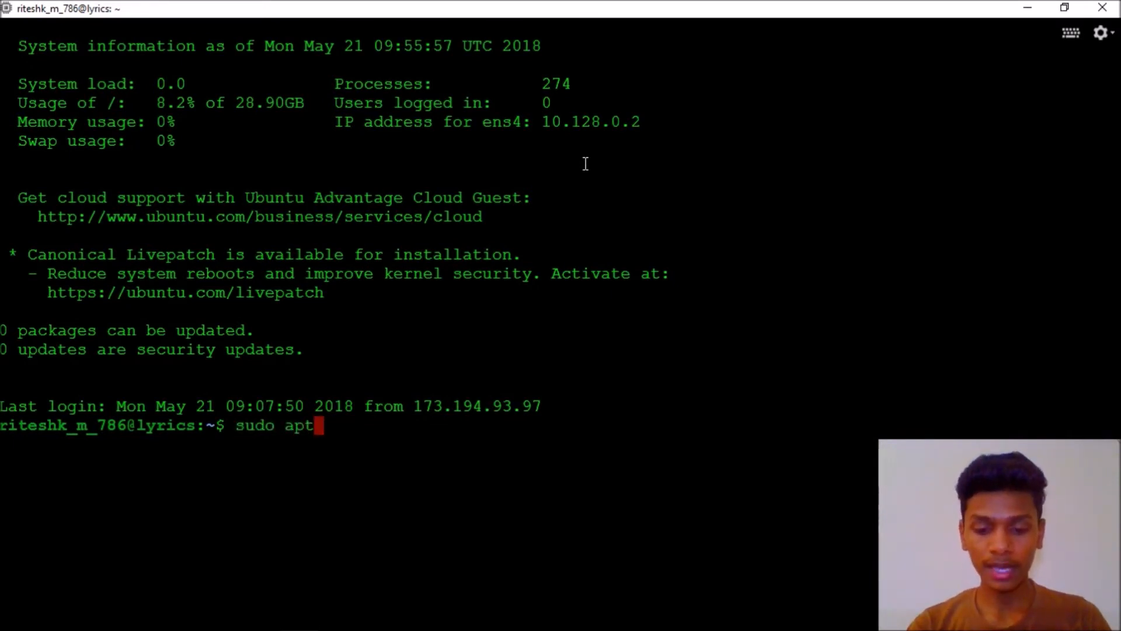
pyautogui.write('-get upd')
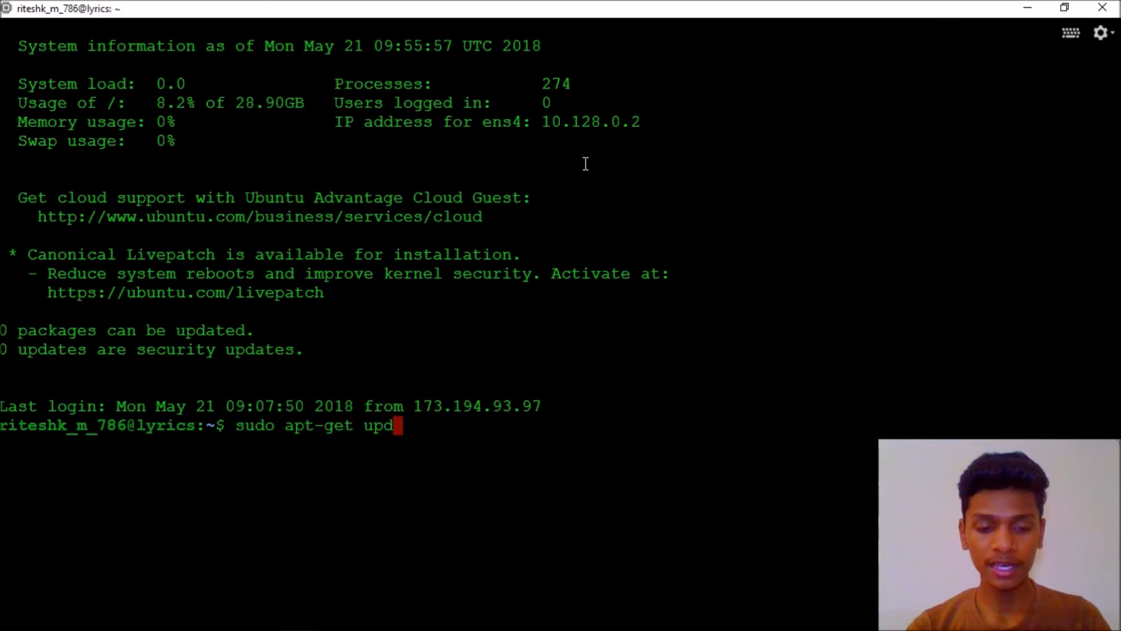
pyautogui.press('Return')
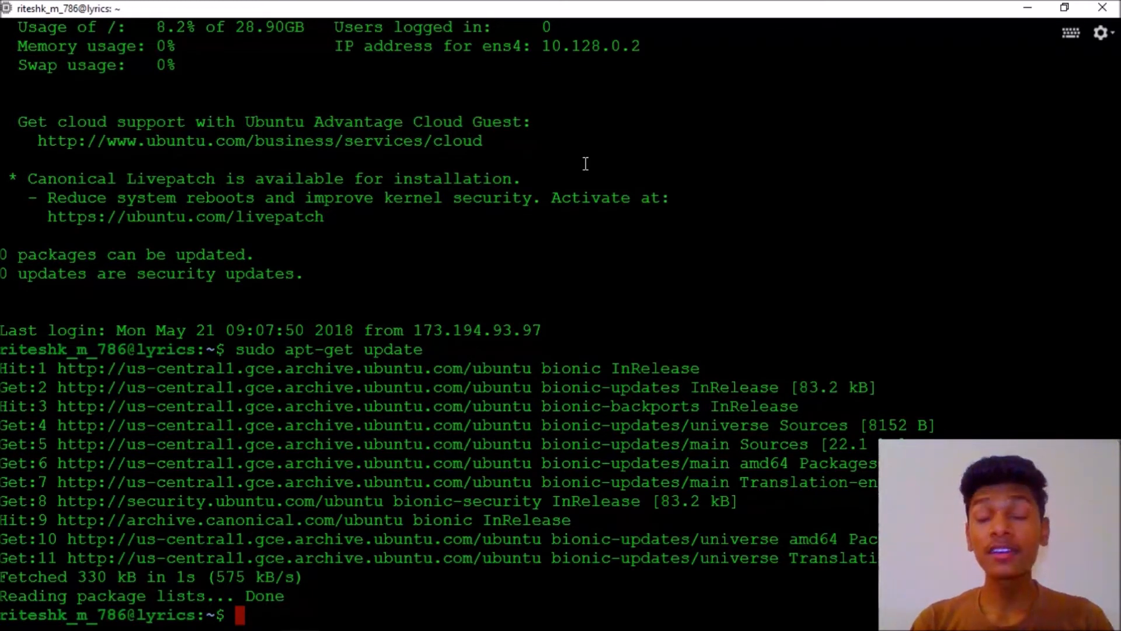
# Run sudo apt-get upgrade on the VM, which finds nothing to upgrade
pyautogui.write('sudo apt-get update')
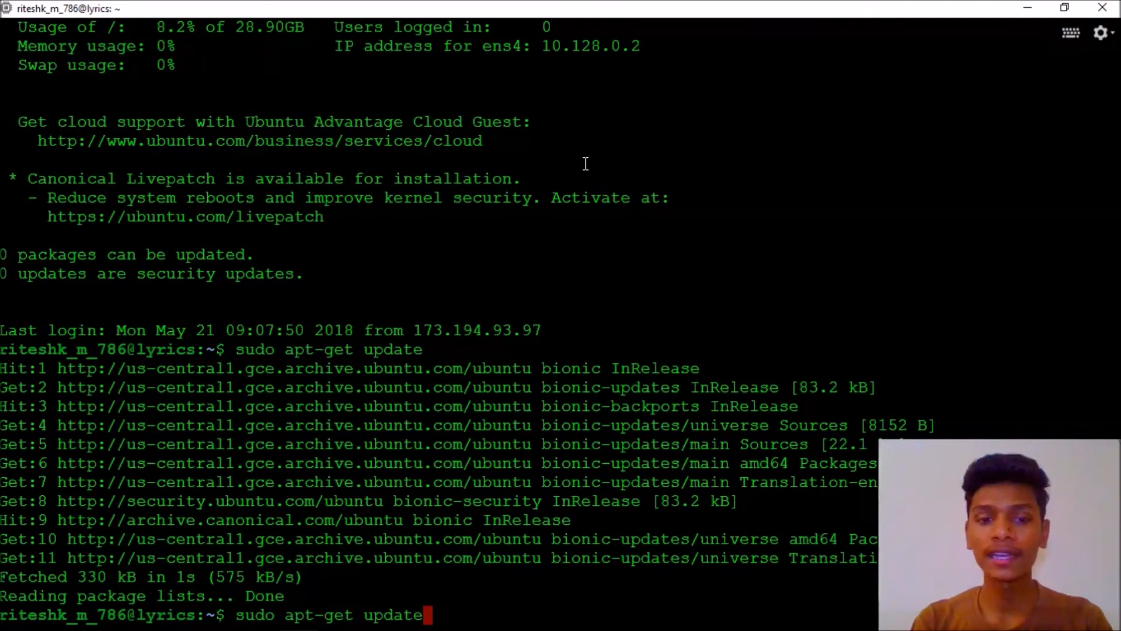
pyautogui.press('BackSpace')
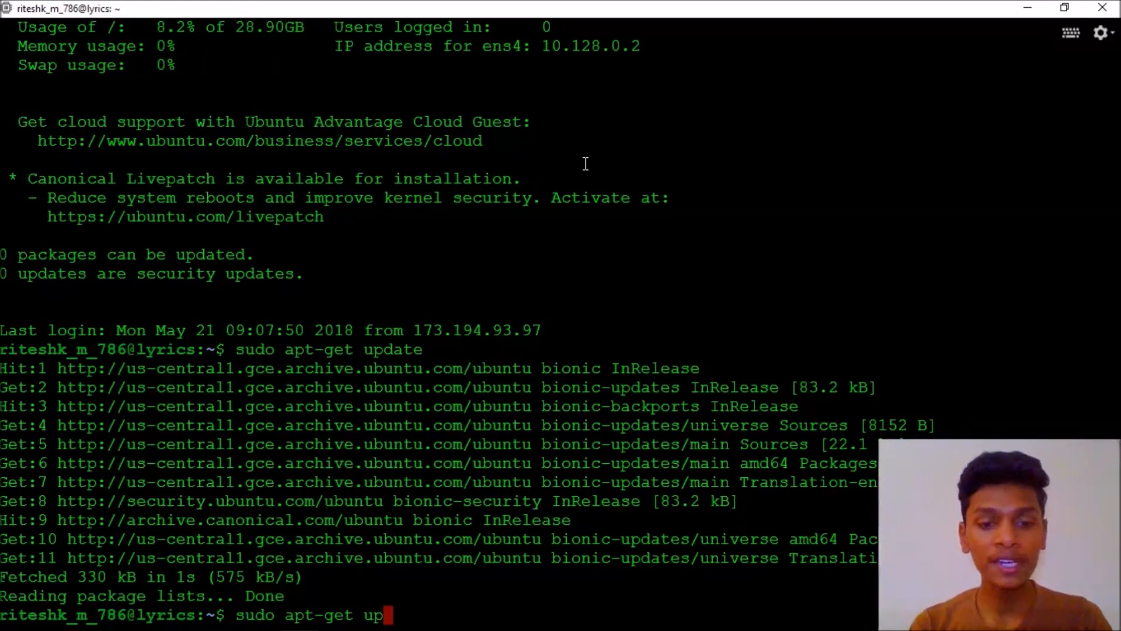
pyautogui.write('grade')
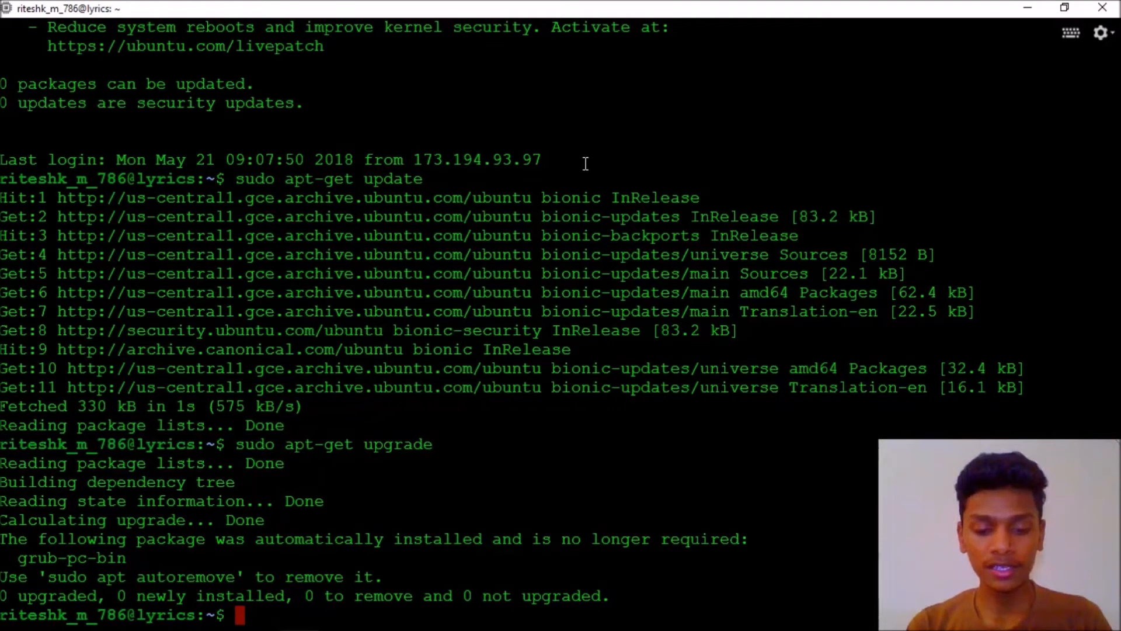
# Install python3-pip on the VM with sudo apt install
pyautogui.write('sudo apt-get i')
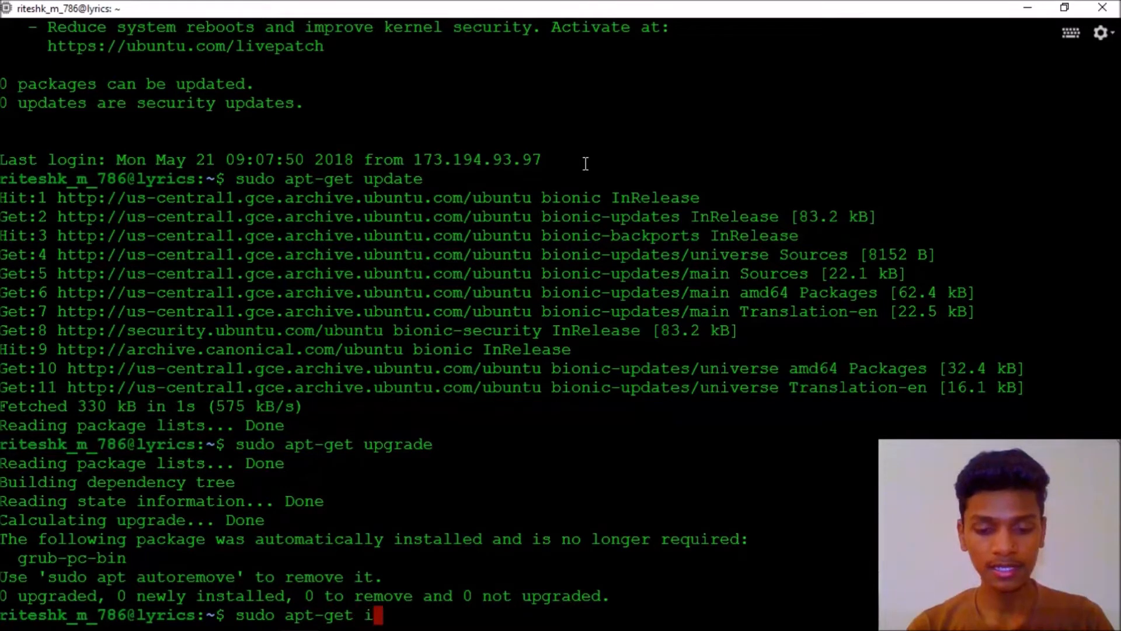
pyautogui.write('nstall python')
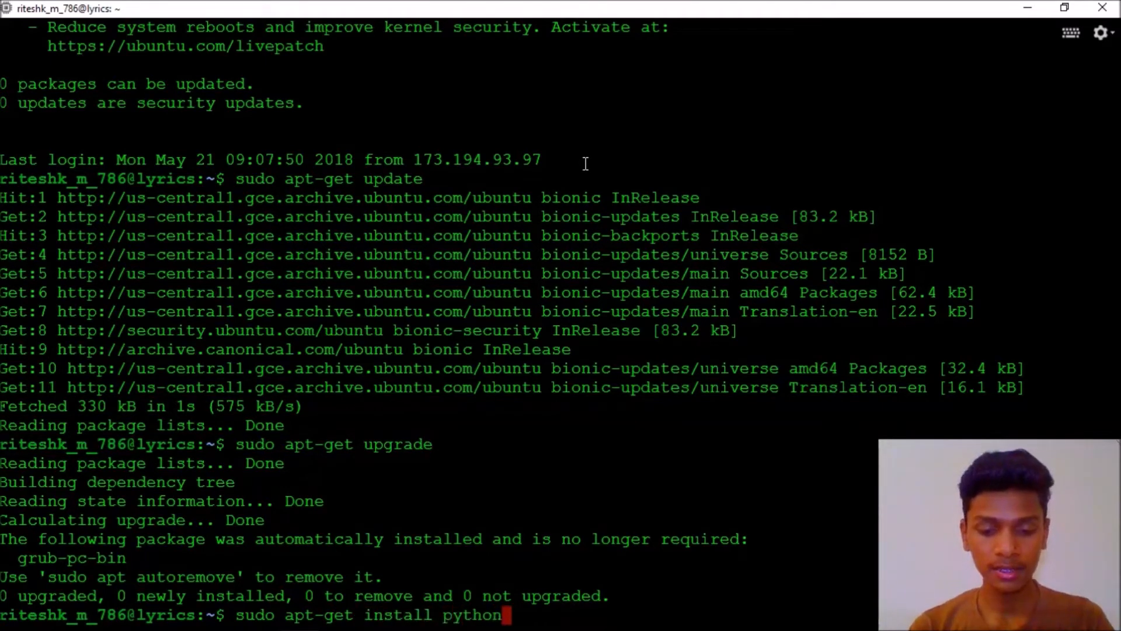
pyautogui.write('3-pip')
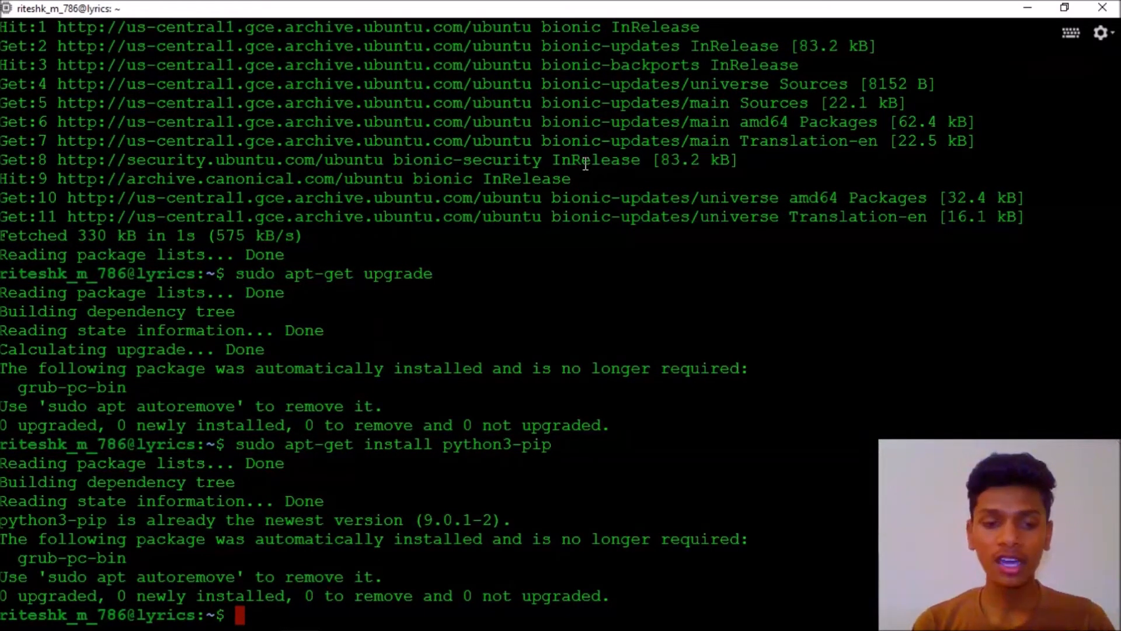
# Install Keras with pip3 install keras, then enter the next pip3 install command
pyautogui.write('pip')
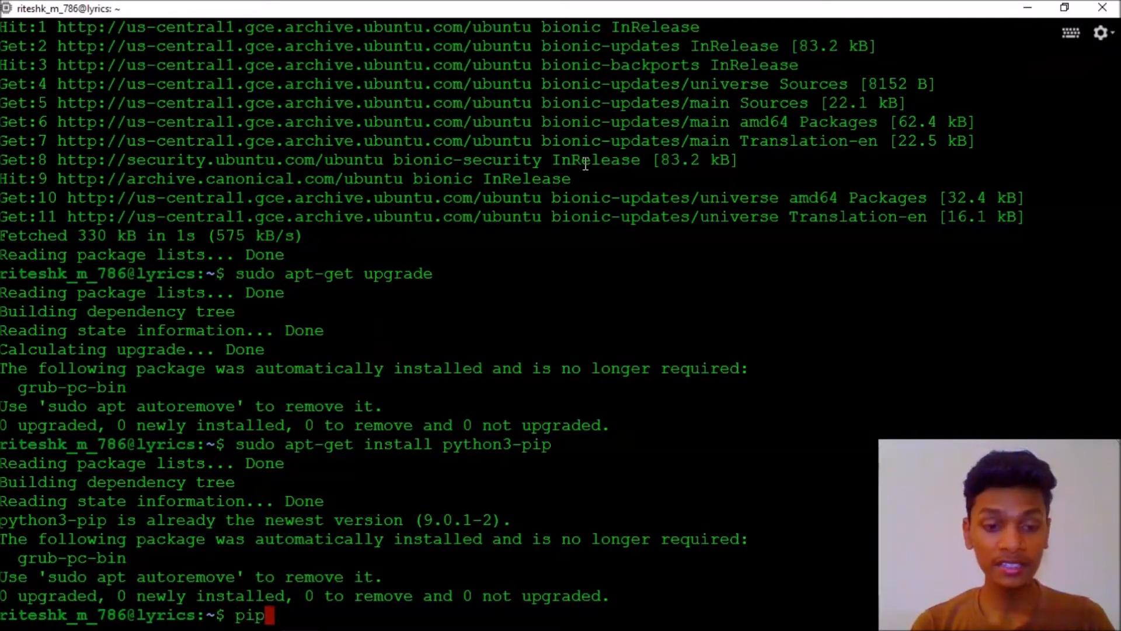
pyautogui.write('3 install')
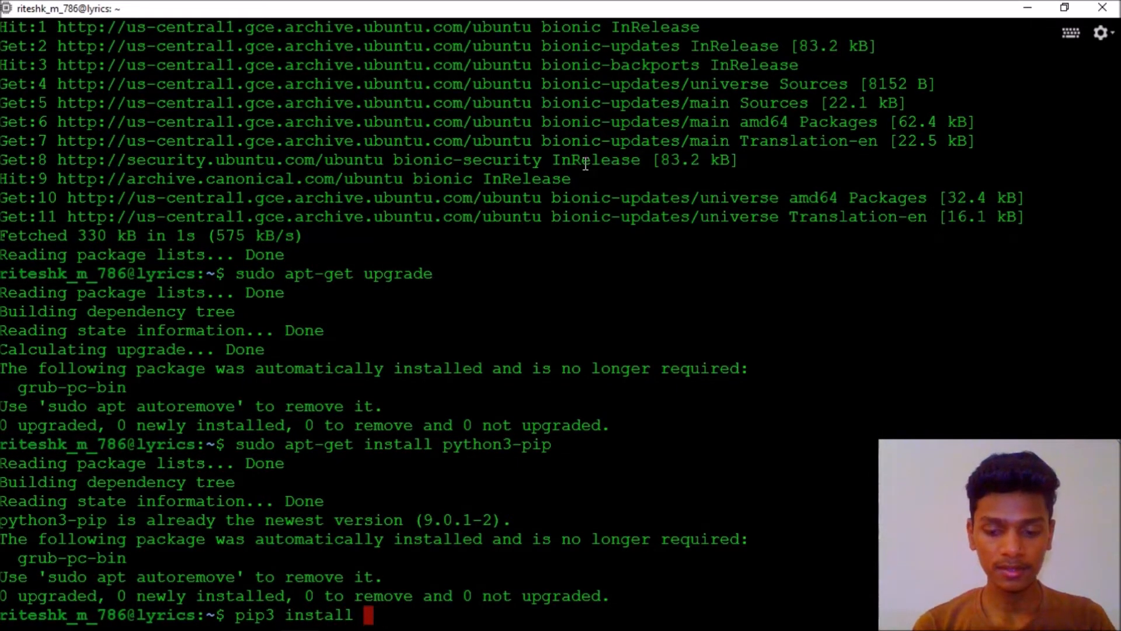
pyautogui.write('keras')
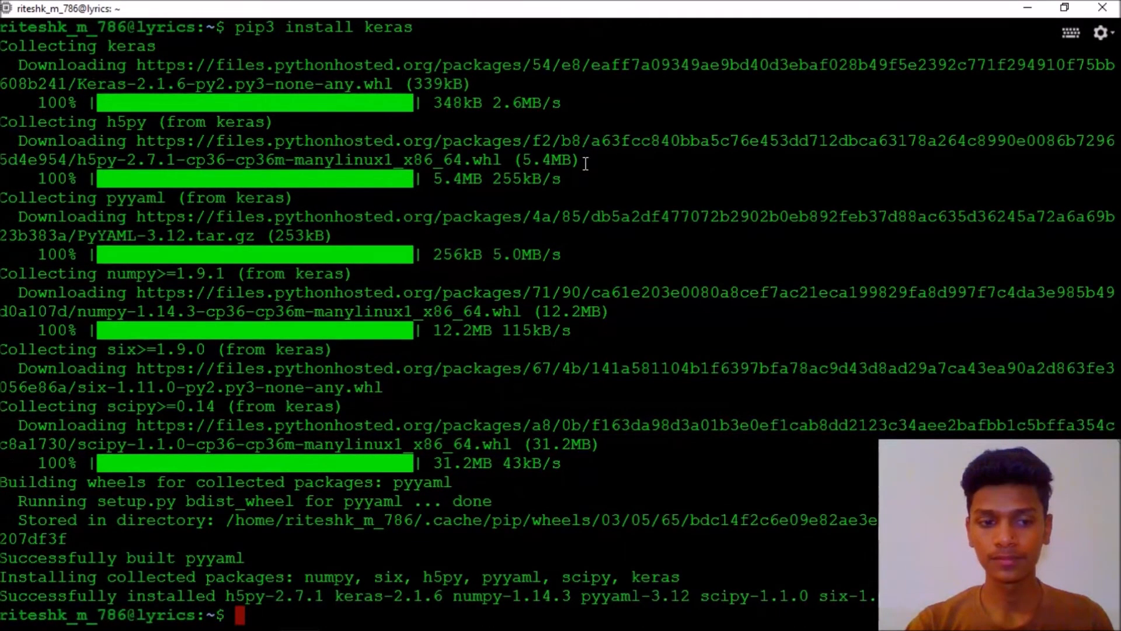
pyautogui.write('pip3 install kera')
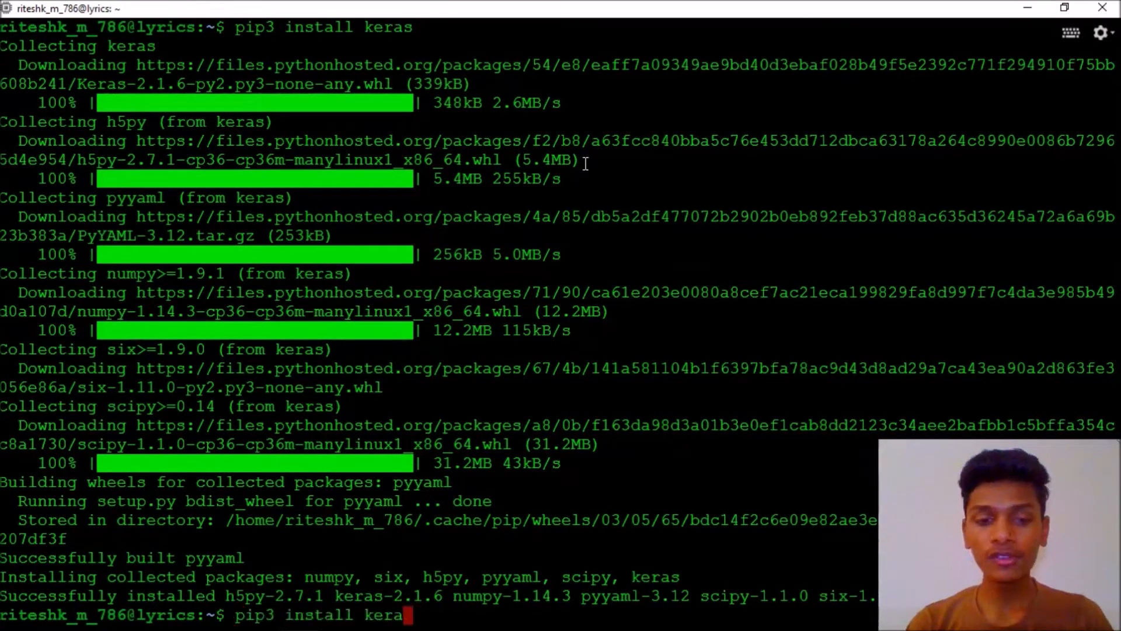
pyautogui.press('BackSpace')
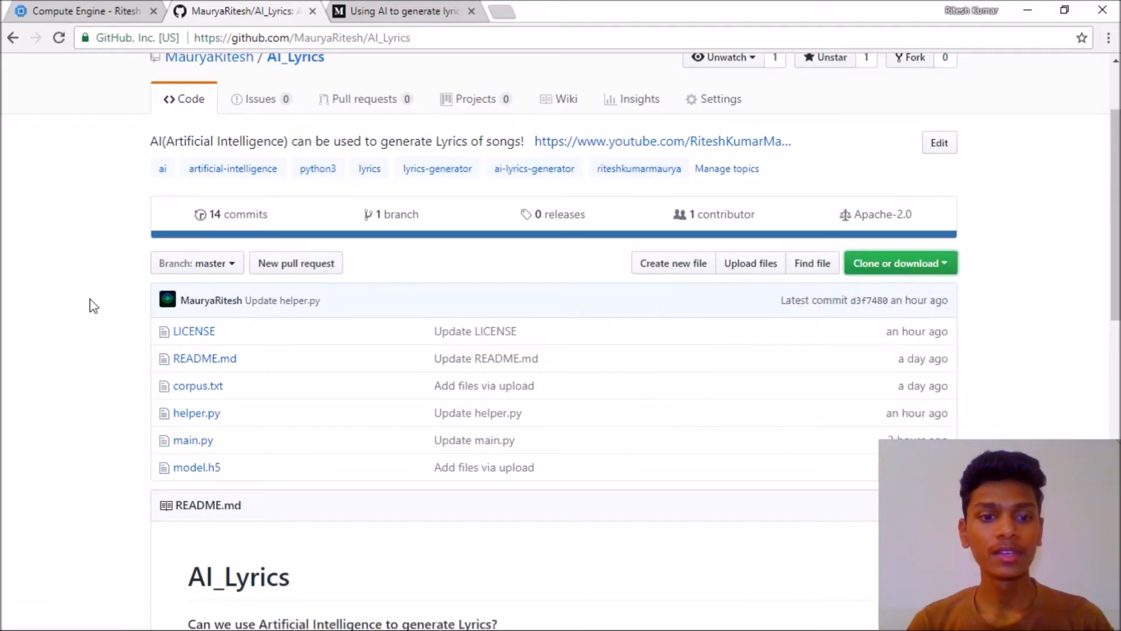
# Scroll the AI_Lyrics README, then read the Medium AI-lyrics article through model building
pyautogui.scroll(-3)
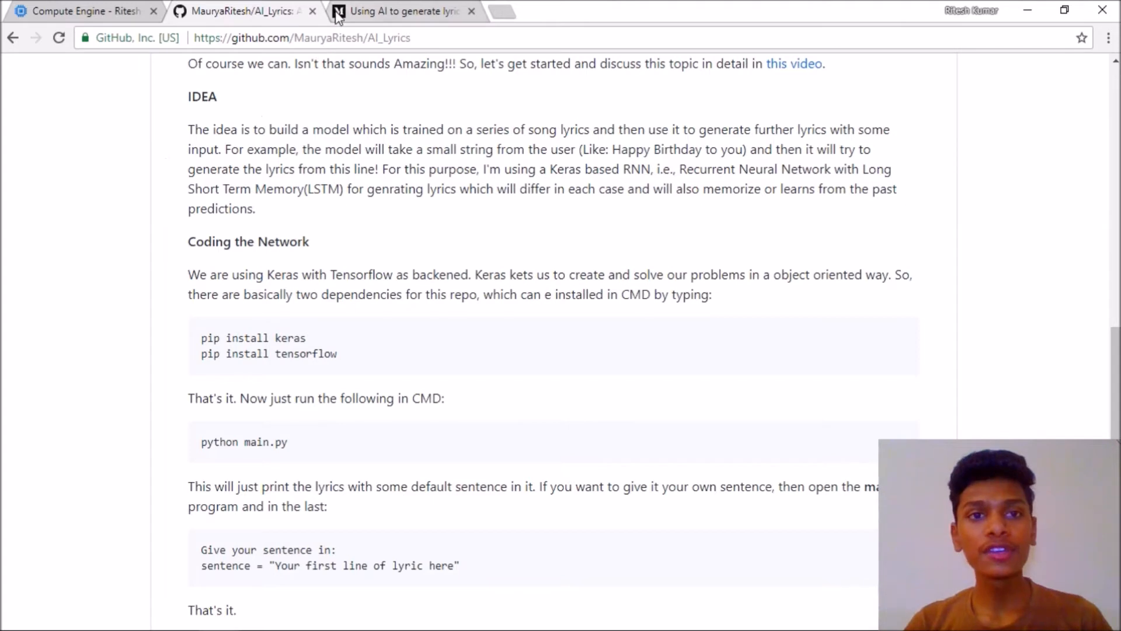
pyautogui.click(397, 11)
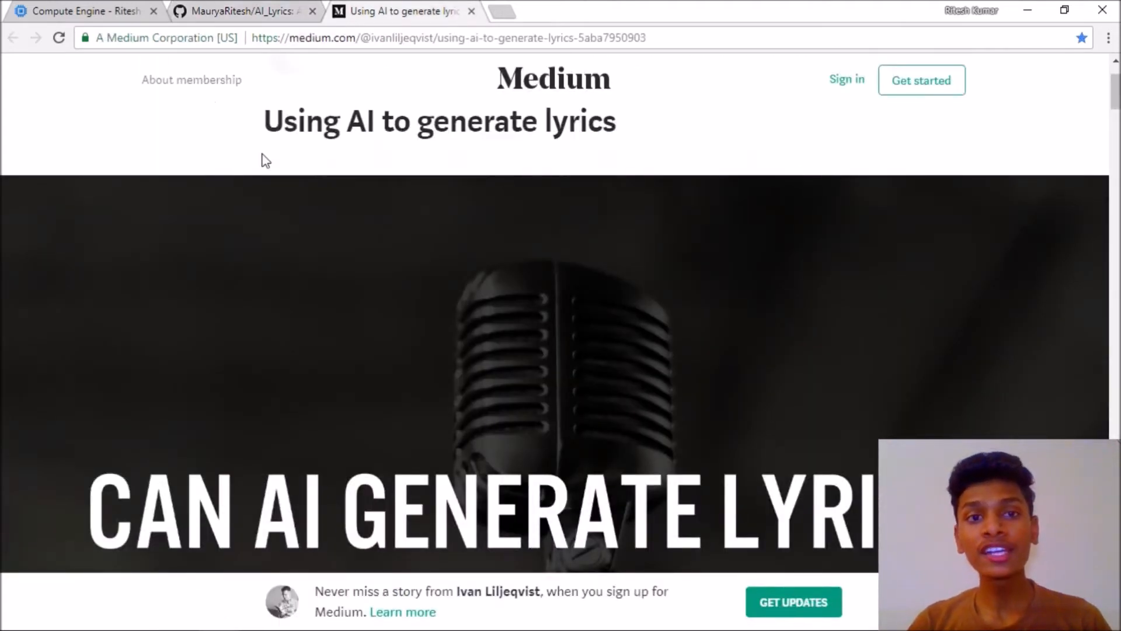
pyautogui.moveTo(487, 119)
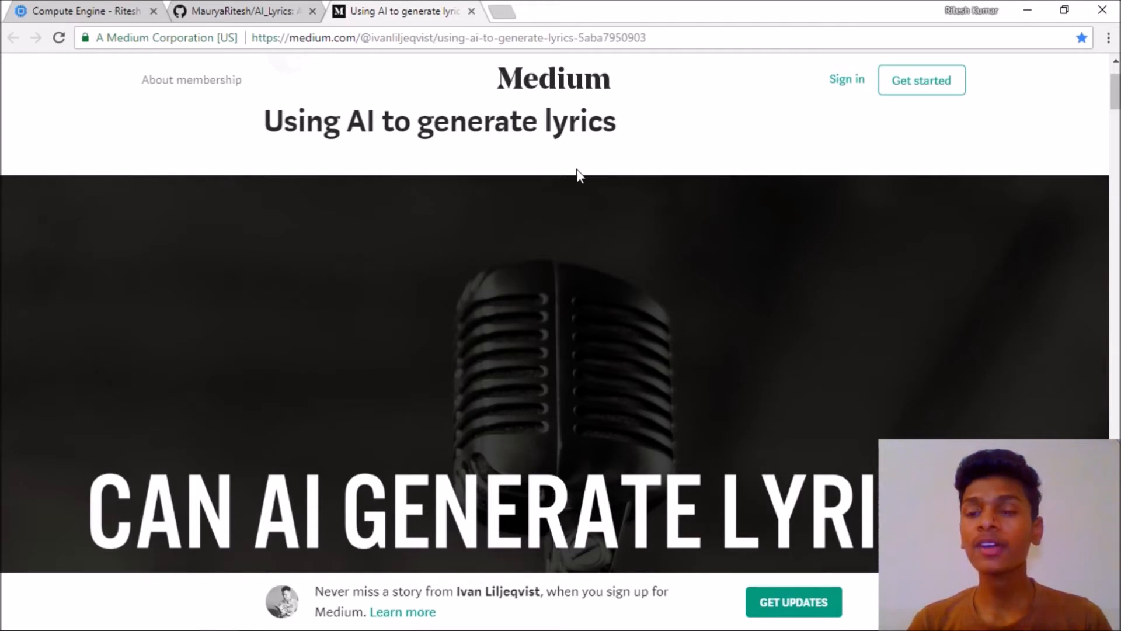
pyautogui.scroll(-3)
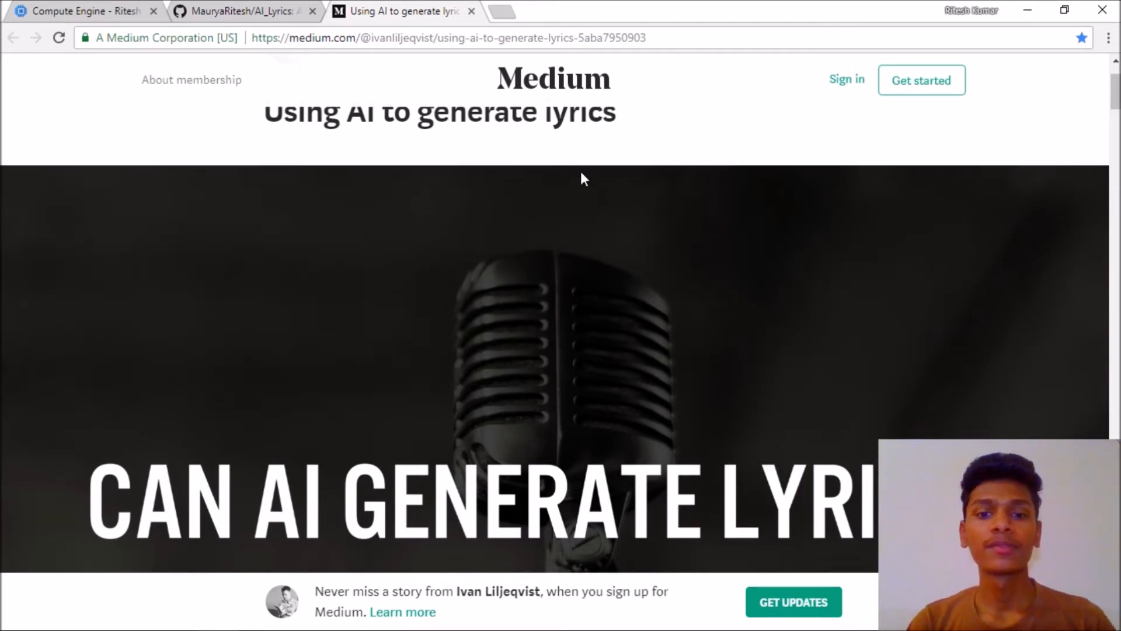
pyautogui.scroll(-3)
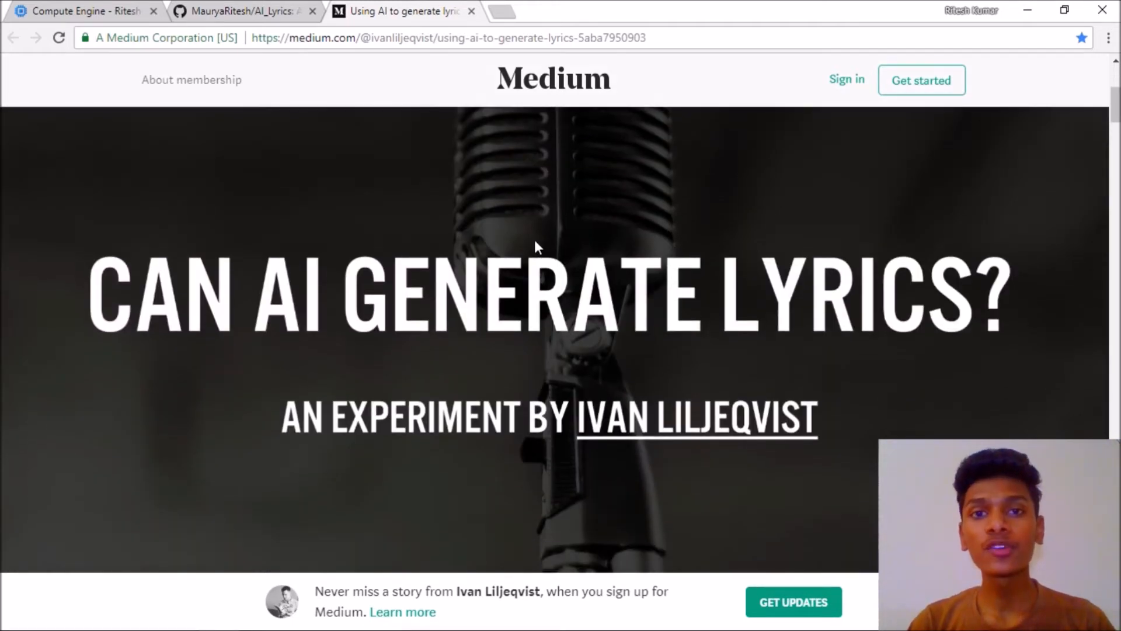
pyautogui.scroll(-3)
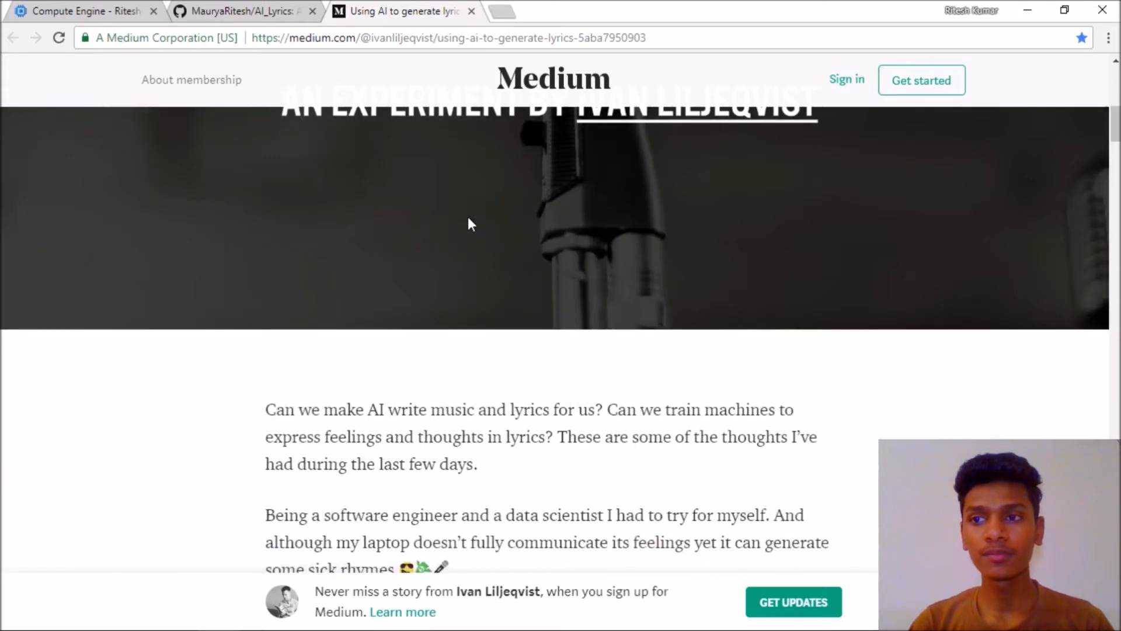
pyautogui.scroll(-3)
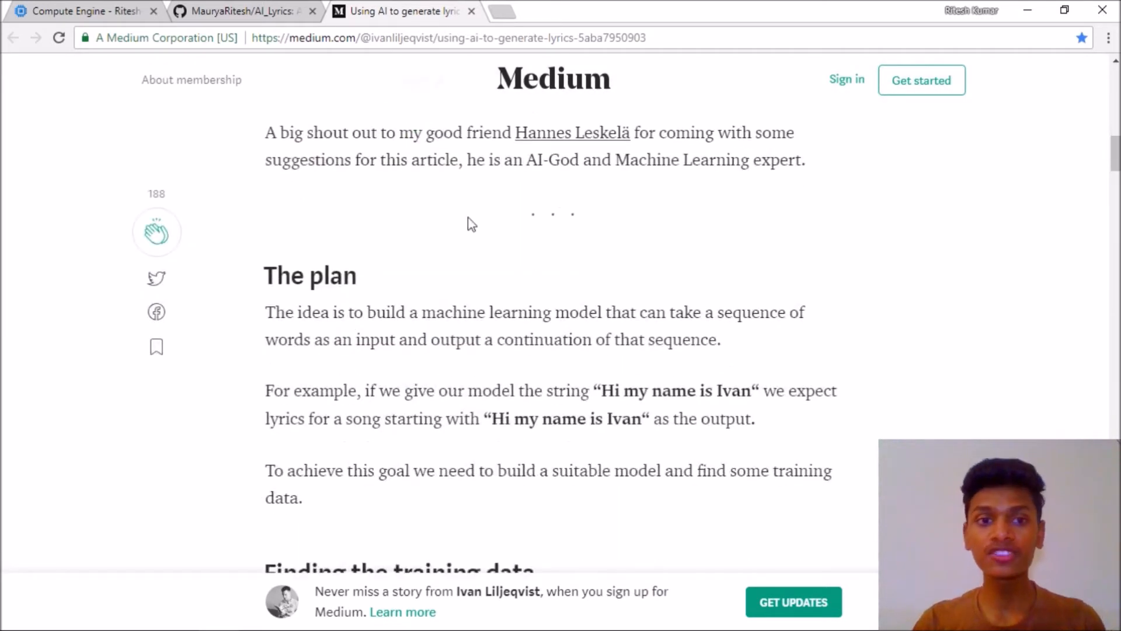
pyautogui.scroll(-3)
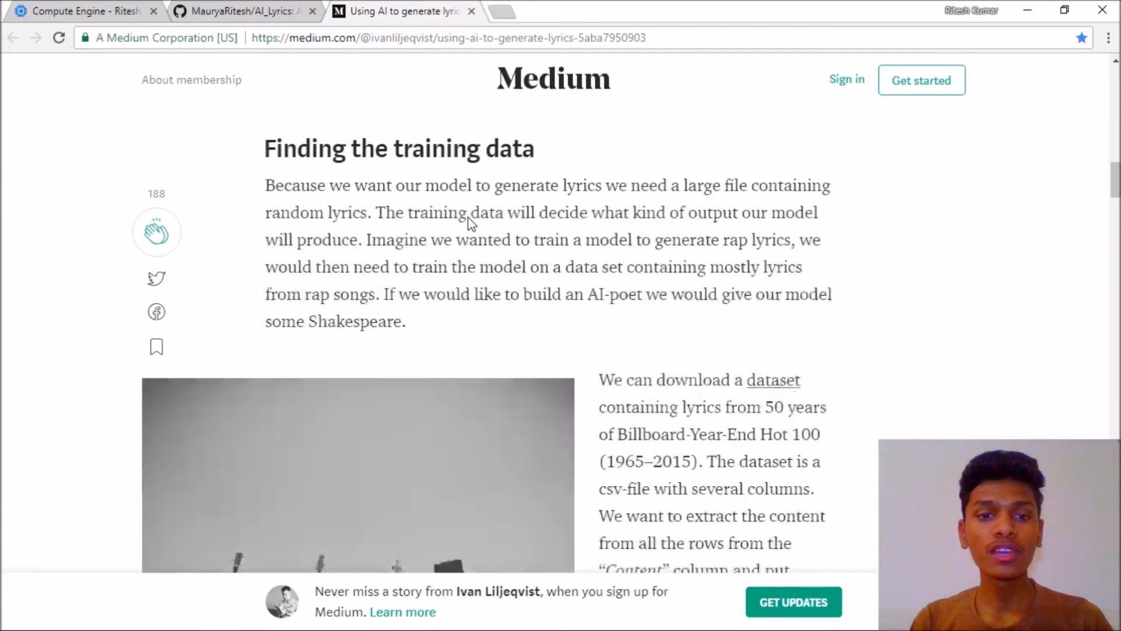
pyautogui.scroll(-3)
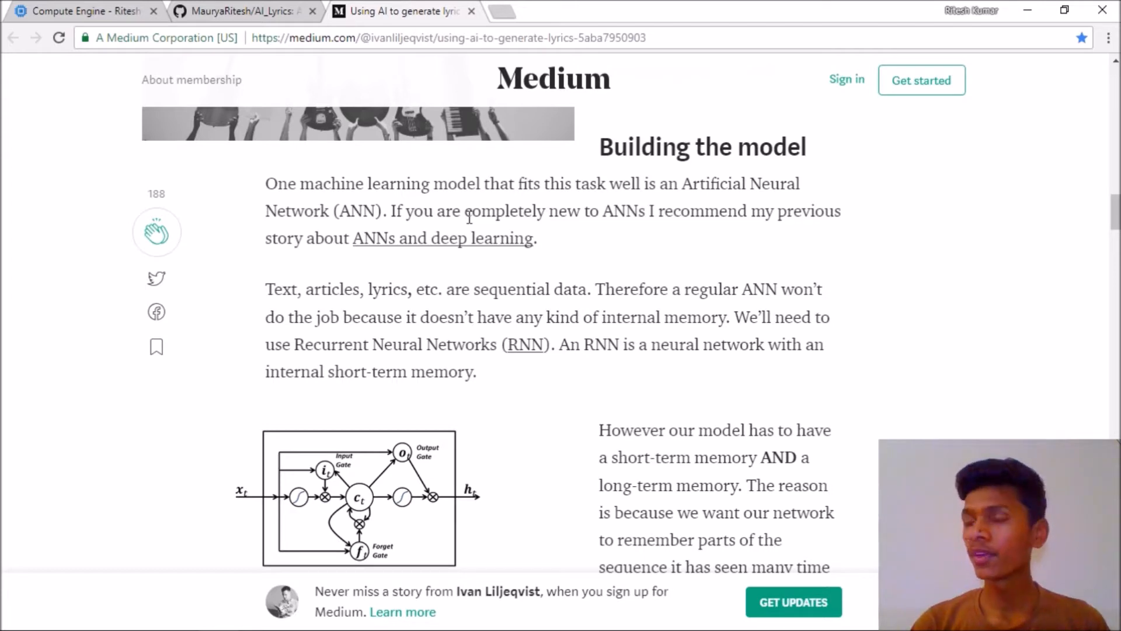
pyautogui.scroll(-3)
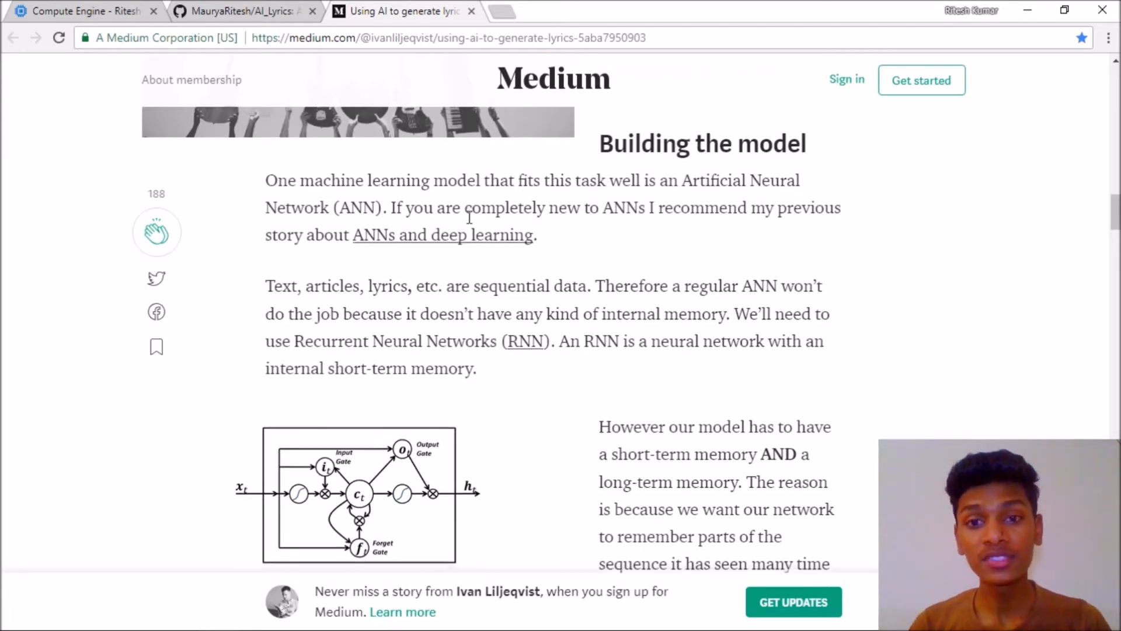
pyautogui.scroll(-3)
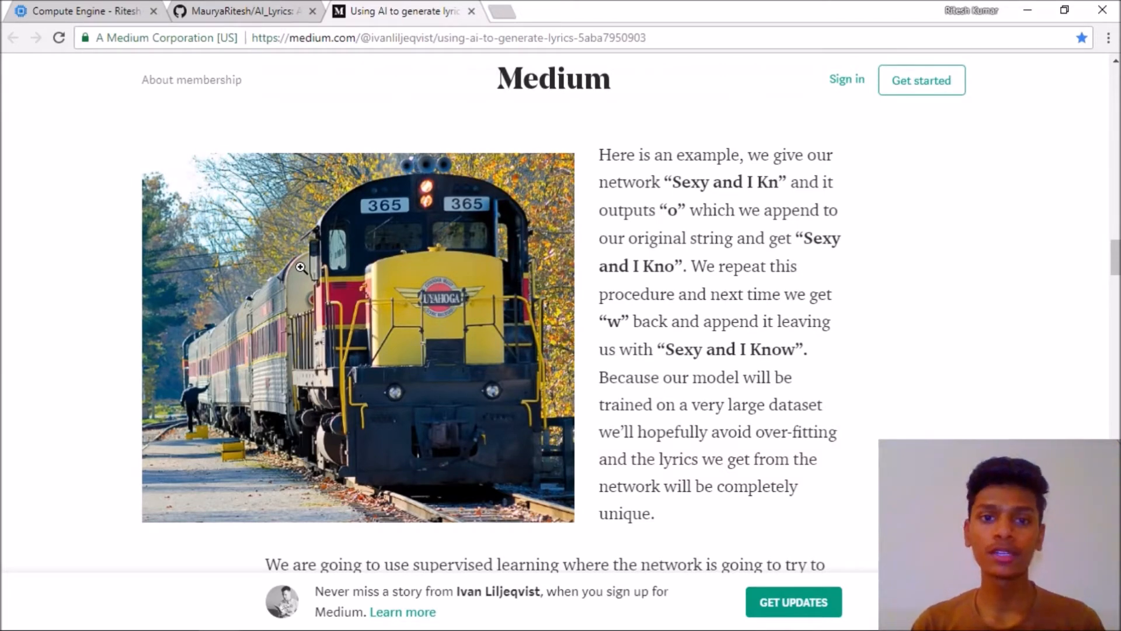
pyautogui.scroll(-3)
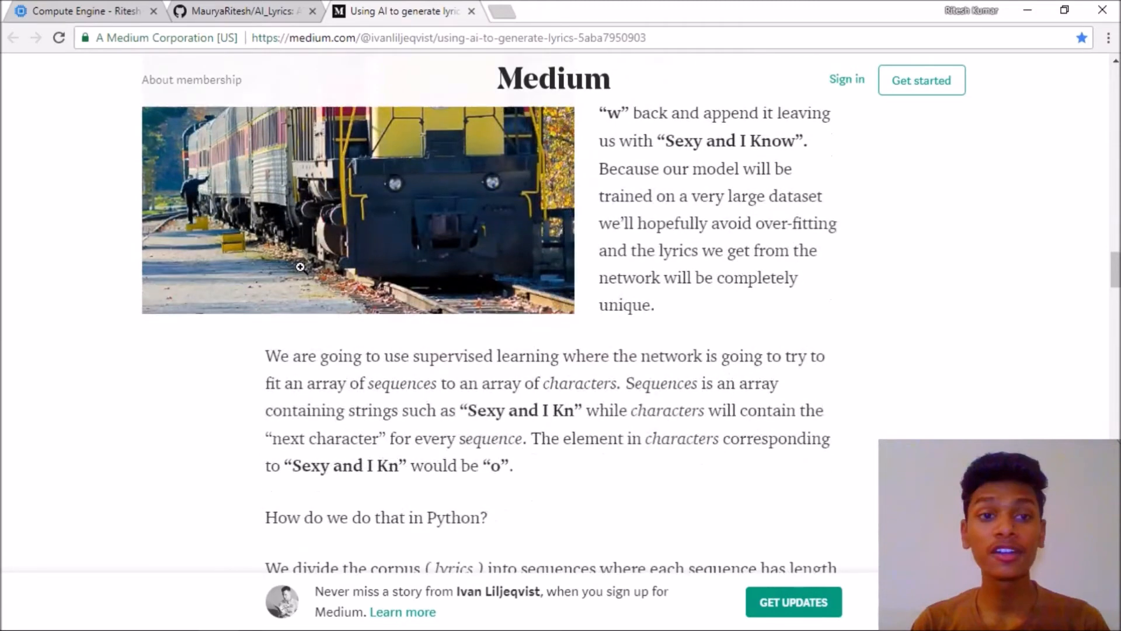
pyautogui.scroll(-3)
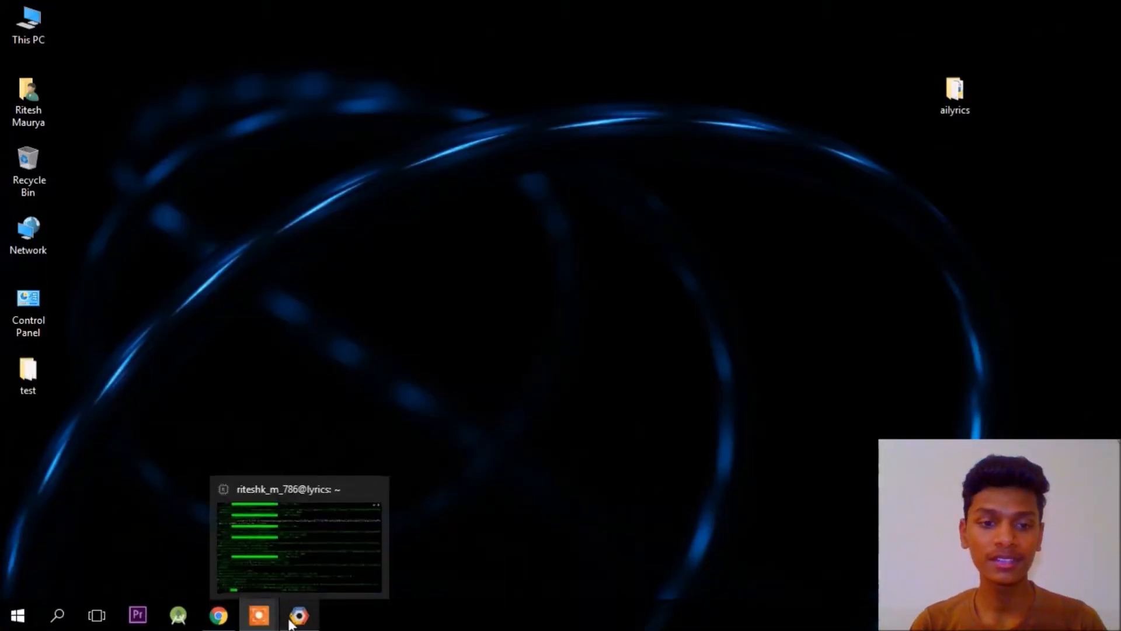
pyautogui.click(259, 615)
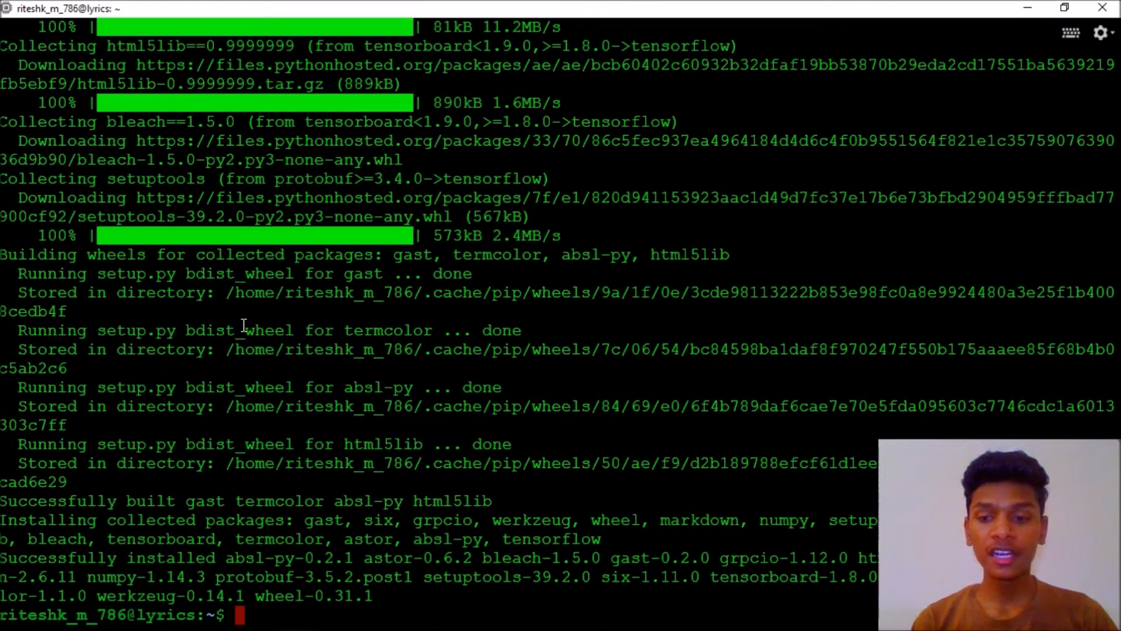
pyautogui.write('gi')
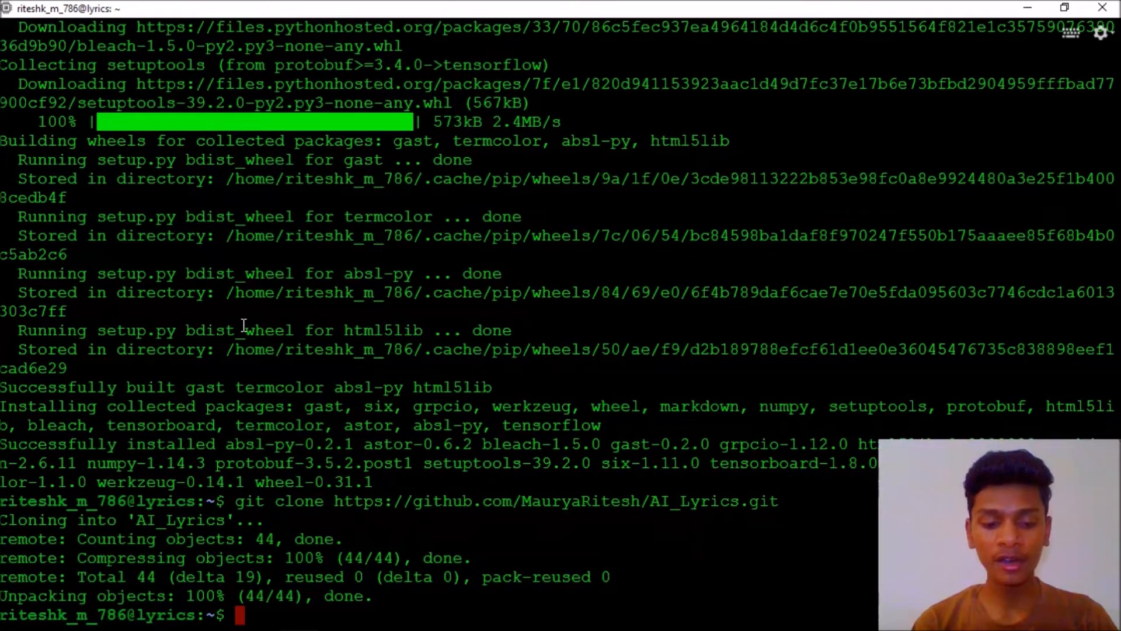
# Run cd AI_Lyrics/ and ls to list main.py, helper.py, corpus.txt and model.h5
pyautogui.write('cd AI_Lyrics/')
pyautogui.write('ls')
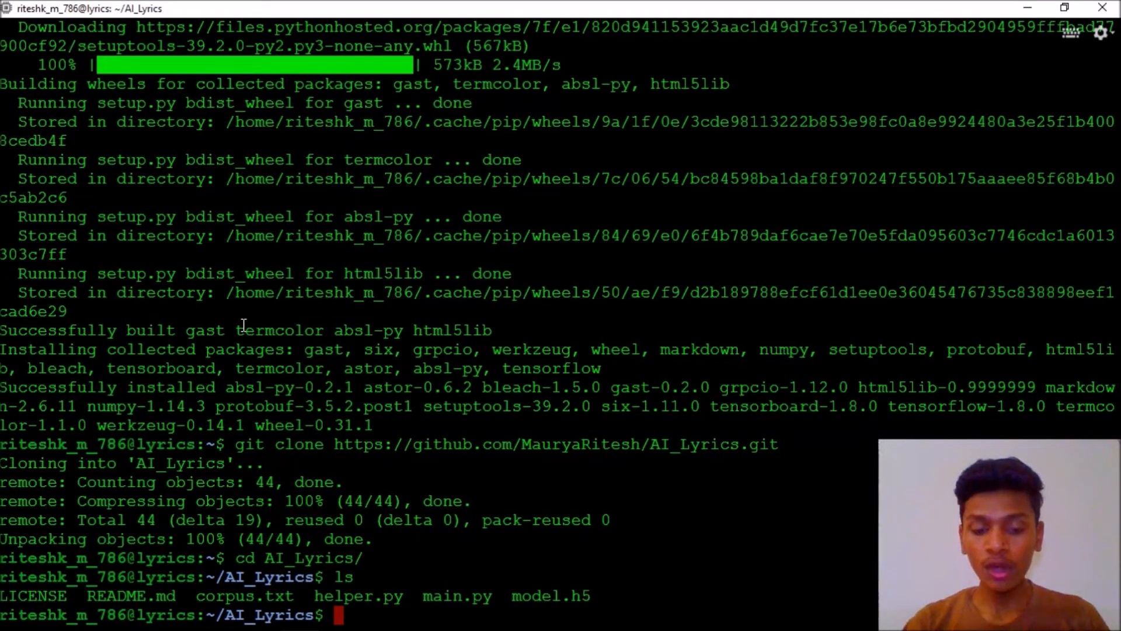
pyautogui.write('vi')
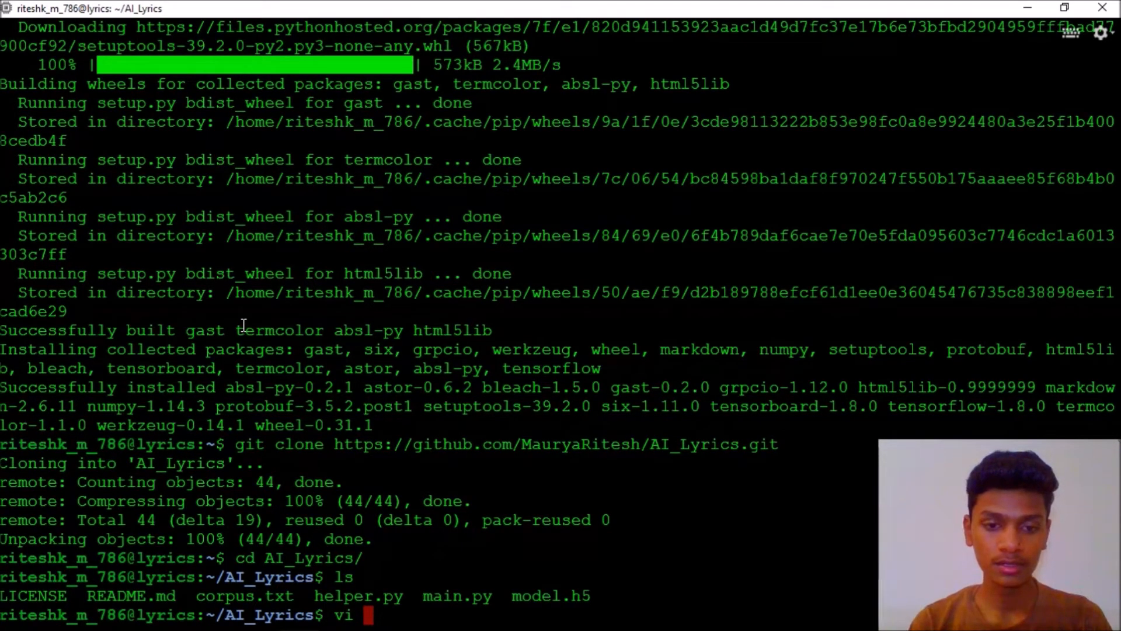
pyautogui.write('m')
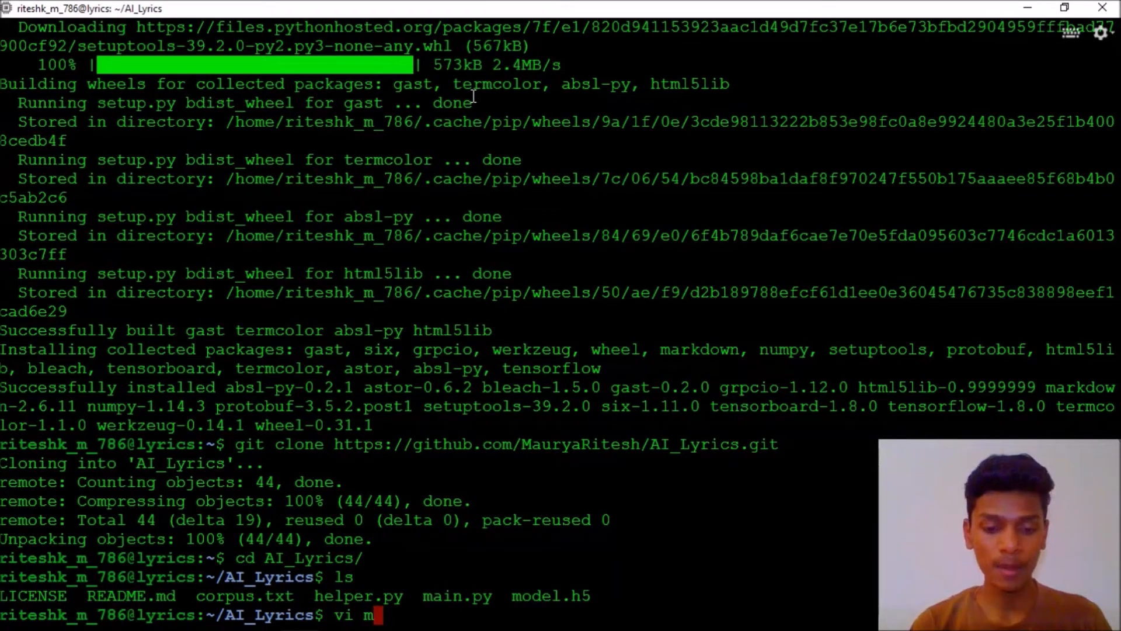
pyautogui.write('ain.py')
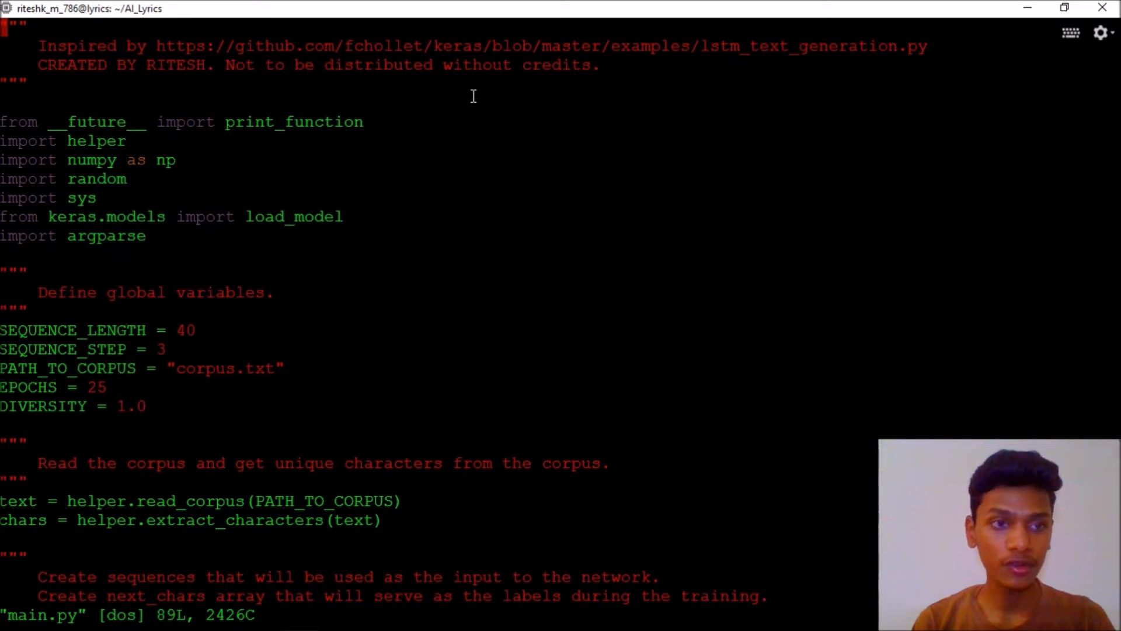
pyautogui.press('i')
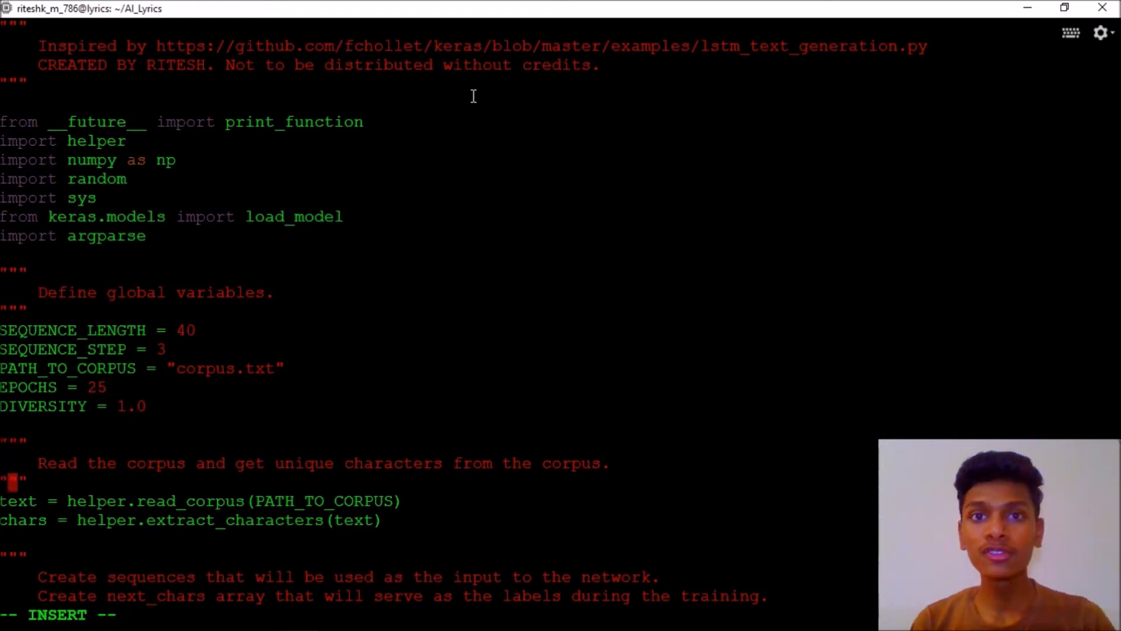
pyautogui.scroll(-3)
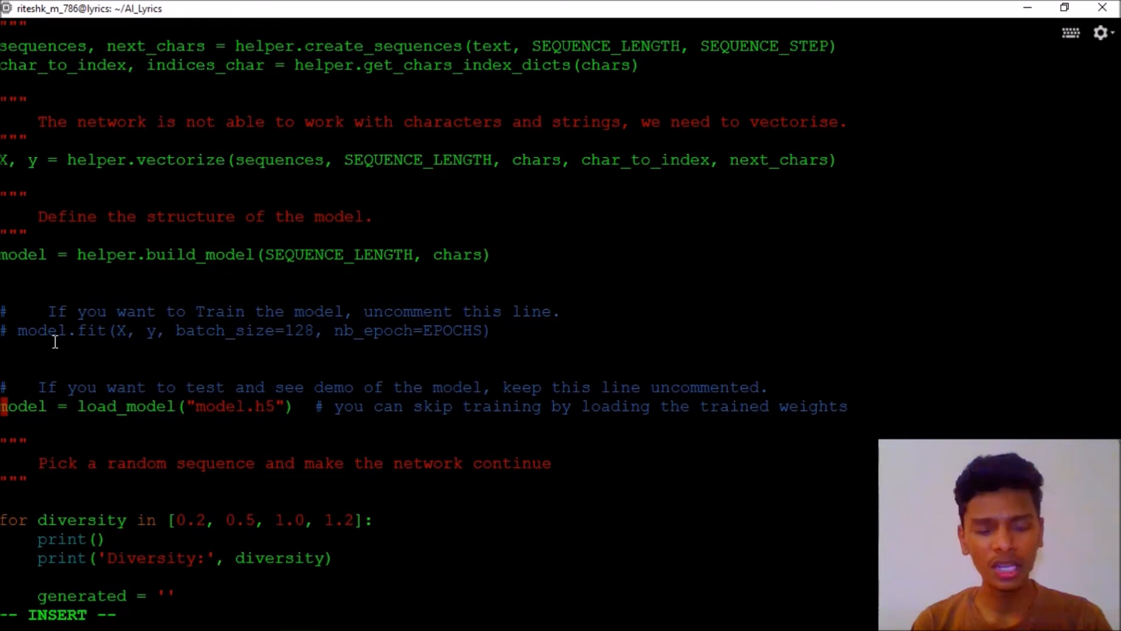
pyautogui.press('Escape')
pyautogui.write('p')
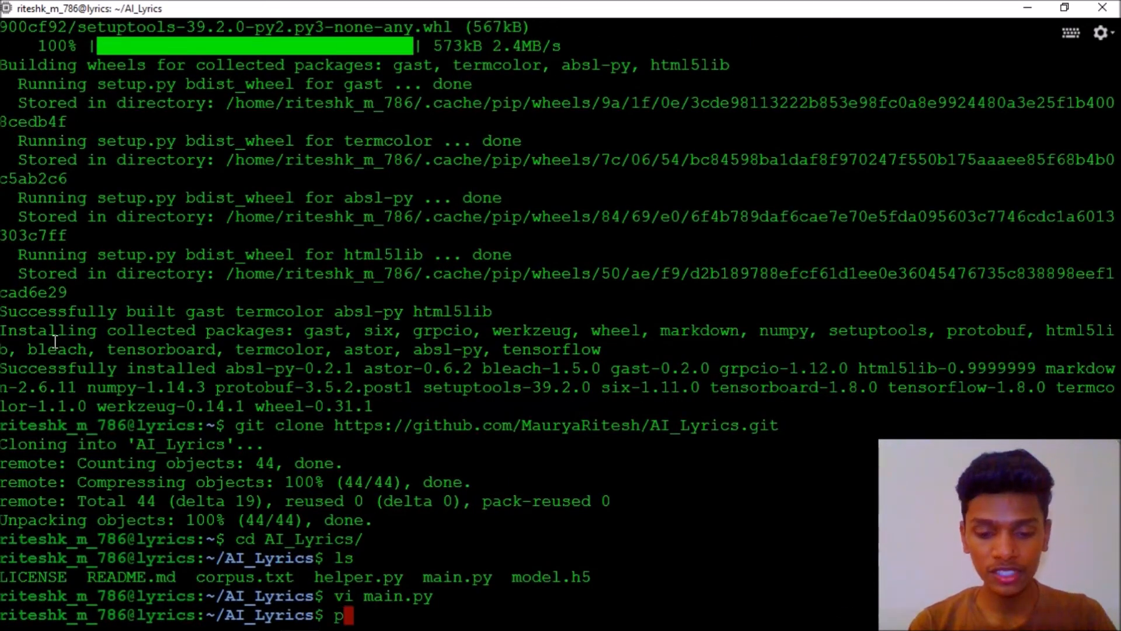
# Run python3 main.py and scroll through lyrics generated at diversities 0.2 to 1.2
pyautogui.write('ython3')
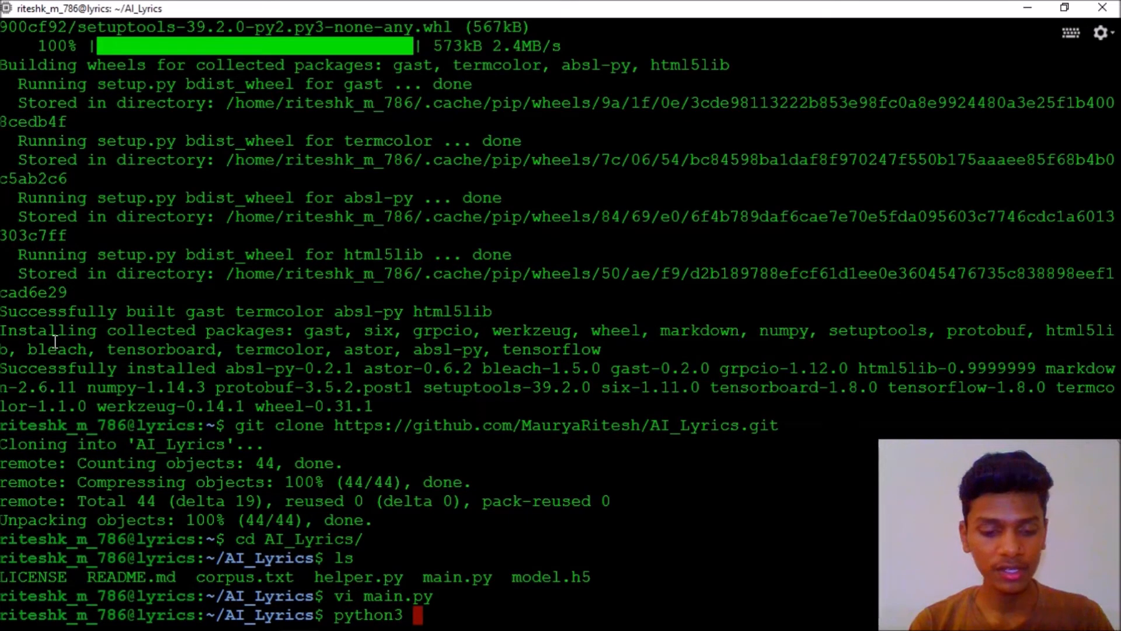
pyautogui.write('main.py')
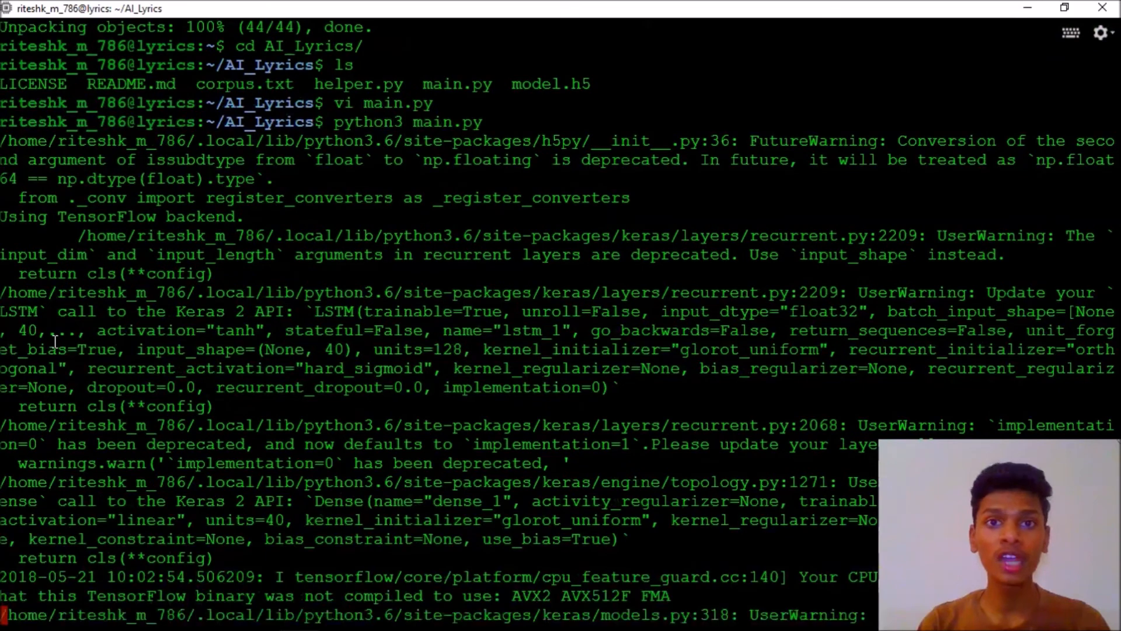
pyautogui.scroll(-3)
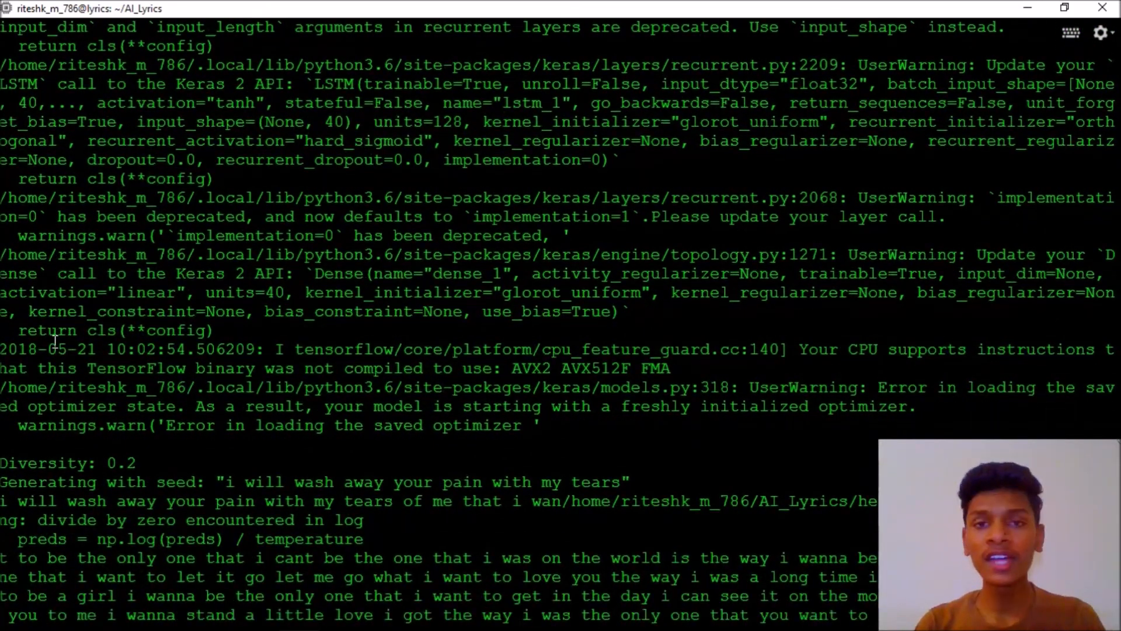
pyautogui.scroll(-3)
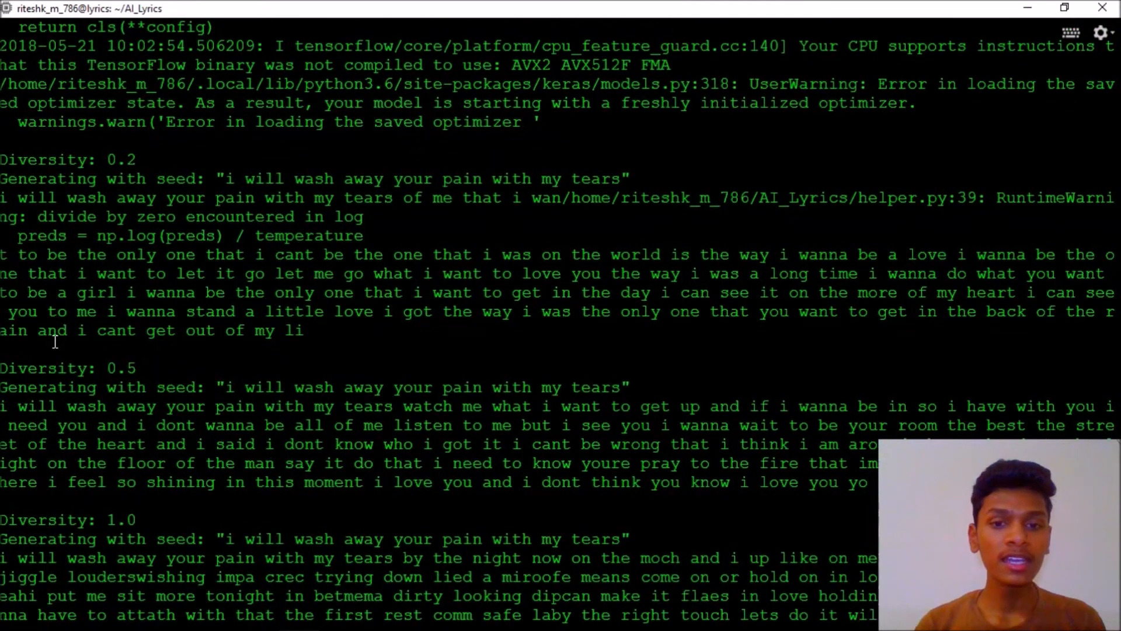
pyautogui.scroll(-3)
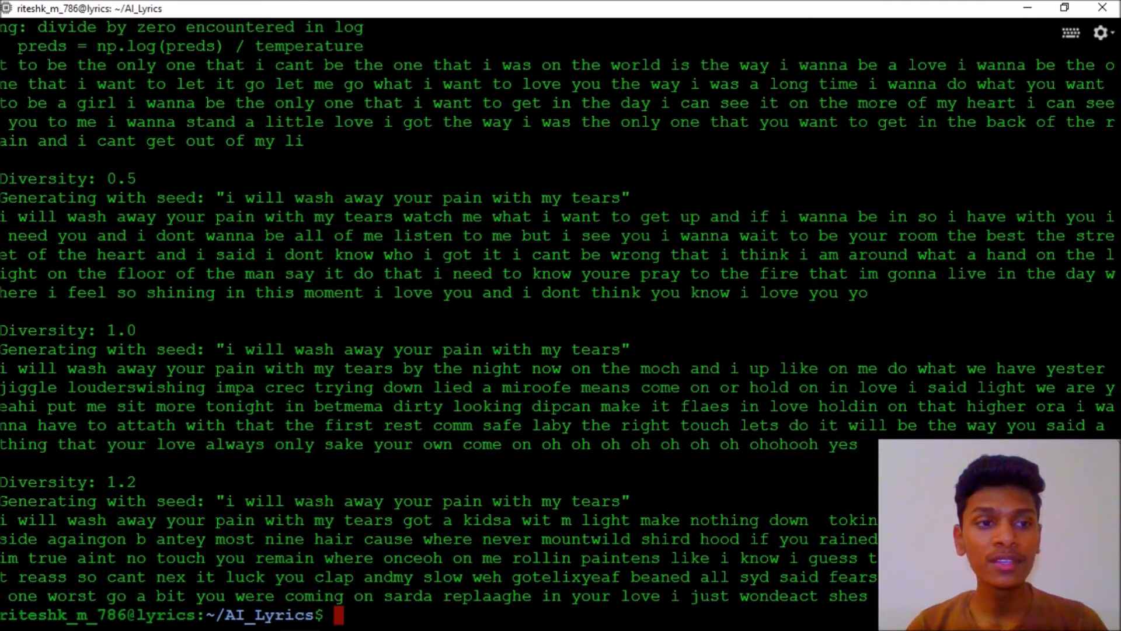
pyautogui.moveTo(0, 217); pyautogui.dragTo(583, 292)
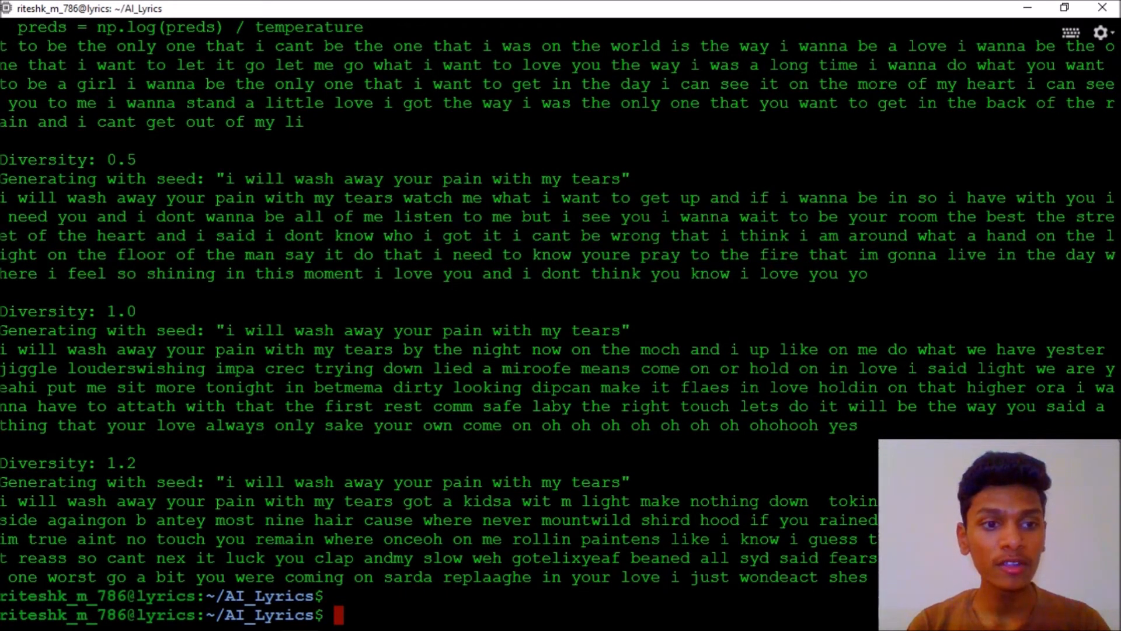
pyautogui.moveTo(7, 349); pyautogui.dragTo(200, 406)
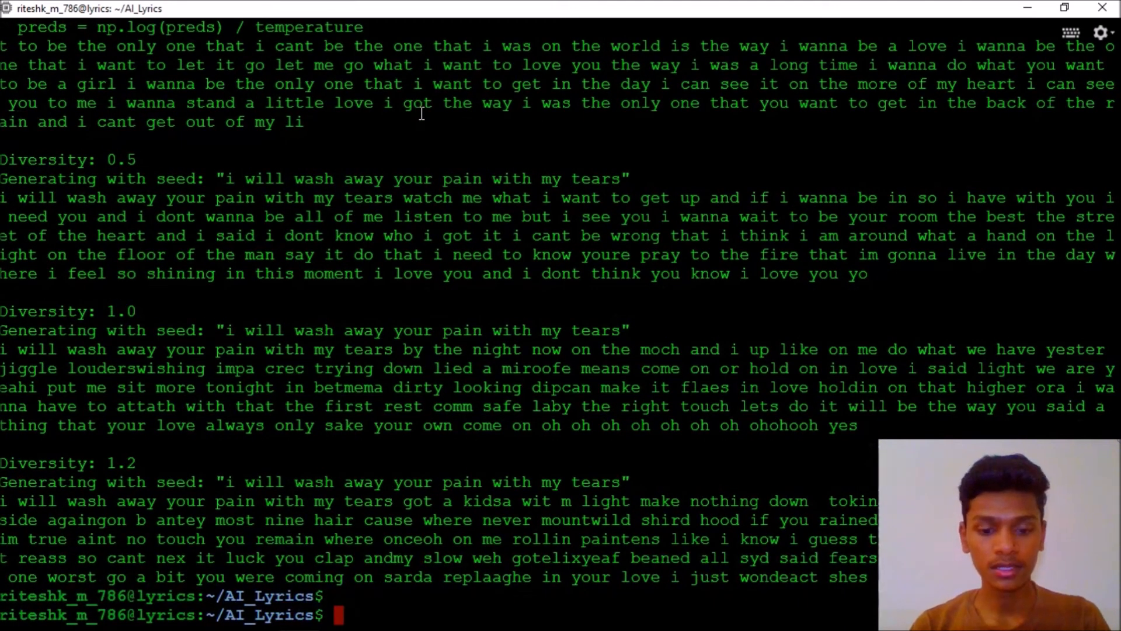
pyautogui.write('i ma')
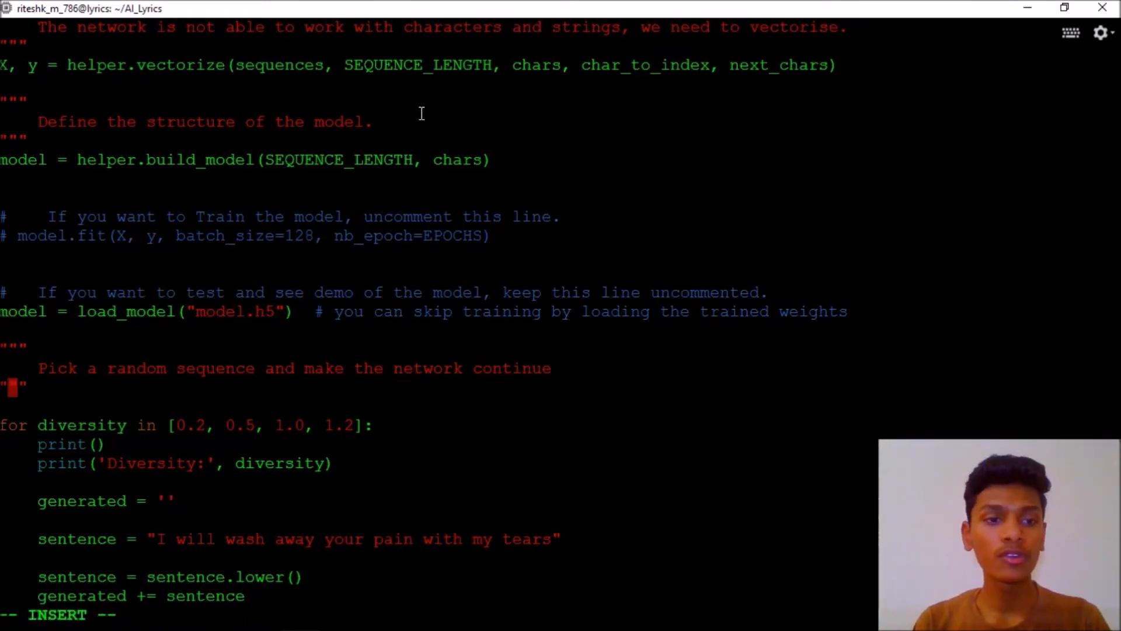
# In main.py, uncomment model.fit, add model.save('any_name.h5'), comment out load_model, and save
pyautogui.scroll(-3)
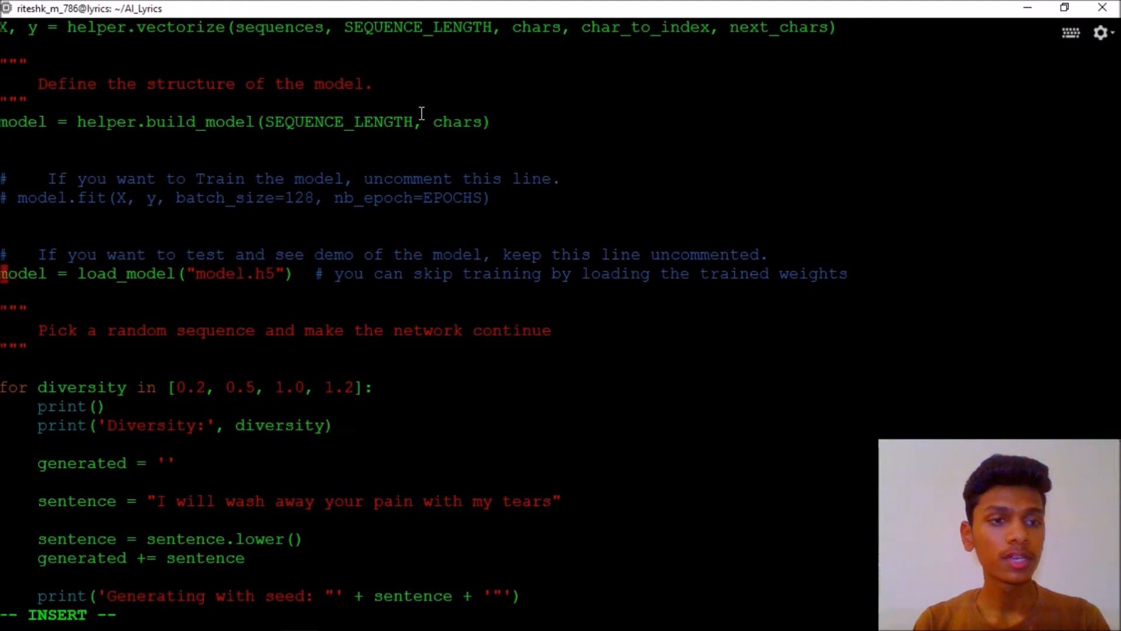
pyautogui.write('#')
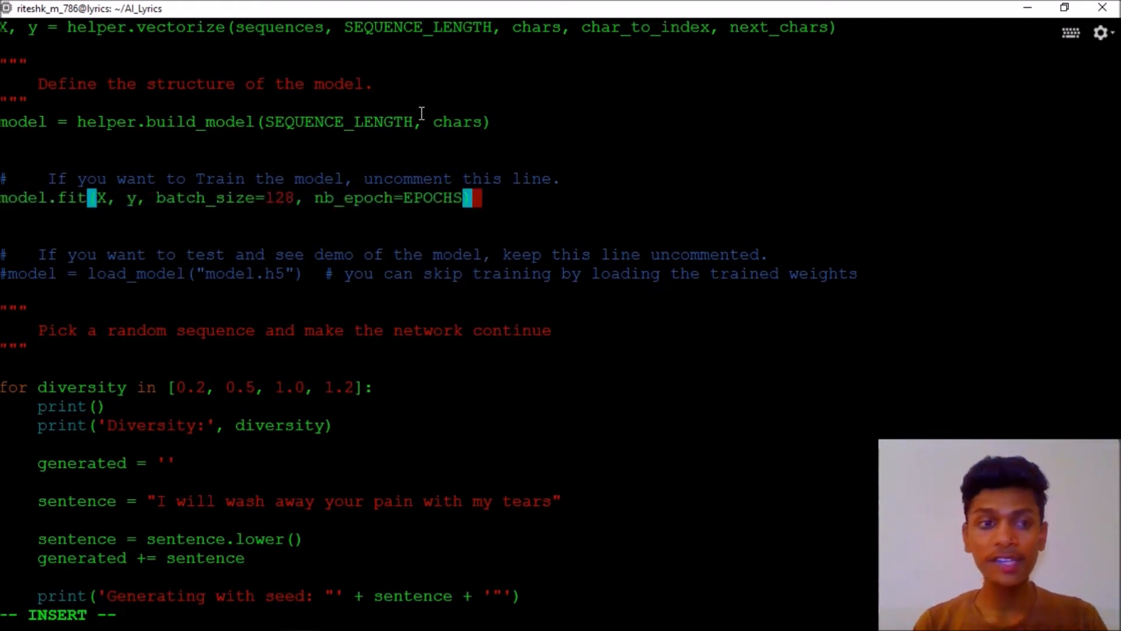
pyautogui.write('model.')
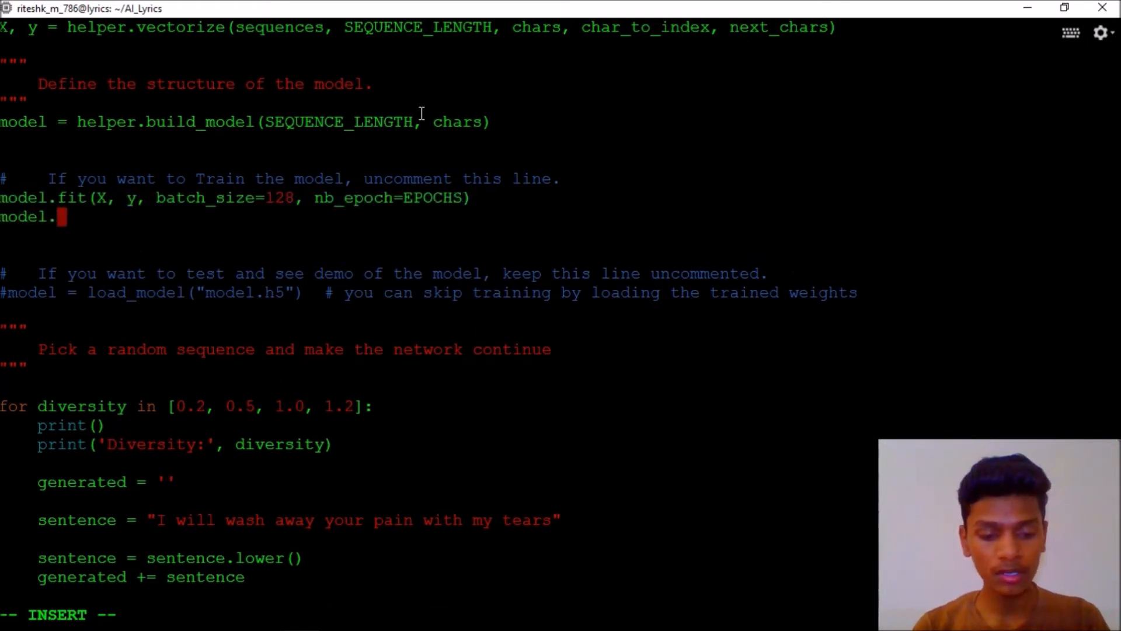
pyautogui.write('save(')
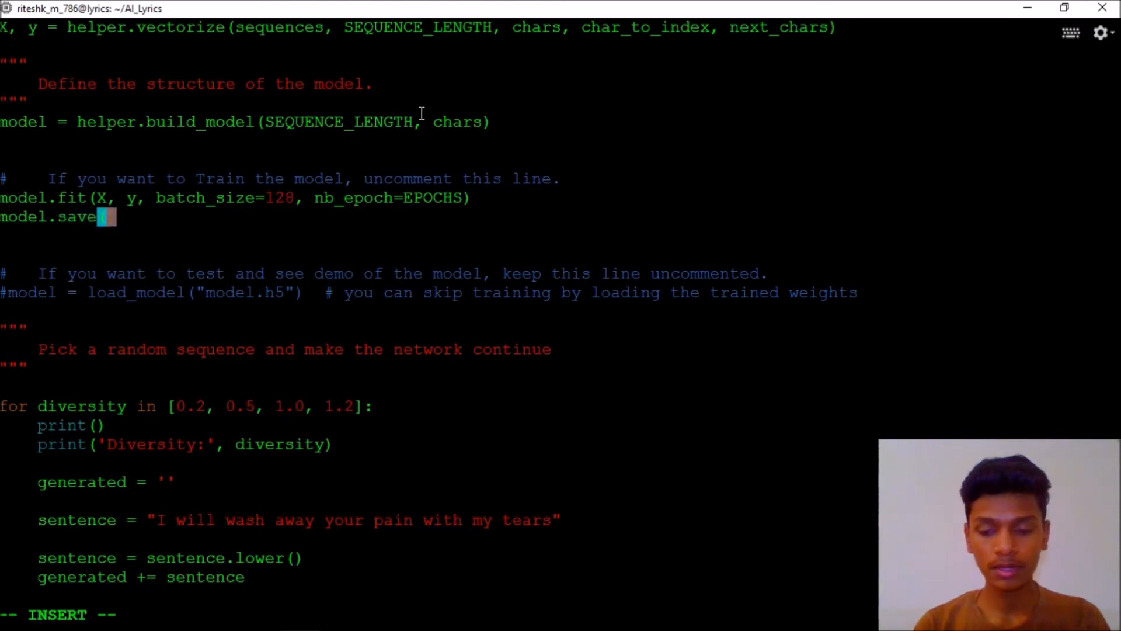
pyautogui.write("('anu')")
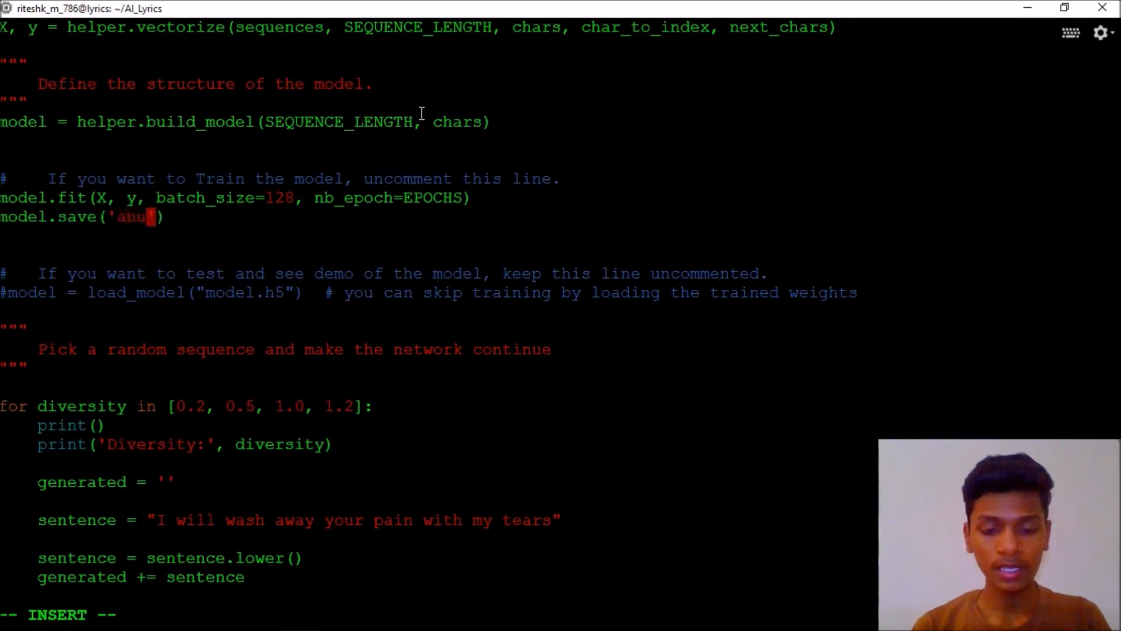
pyautogui.write('y_name')
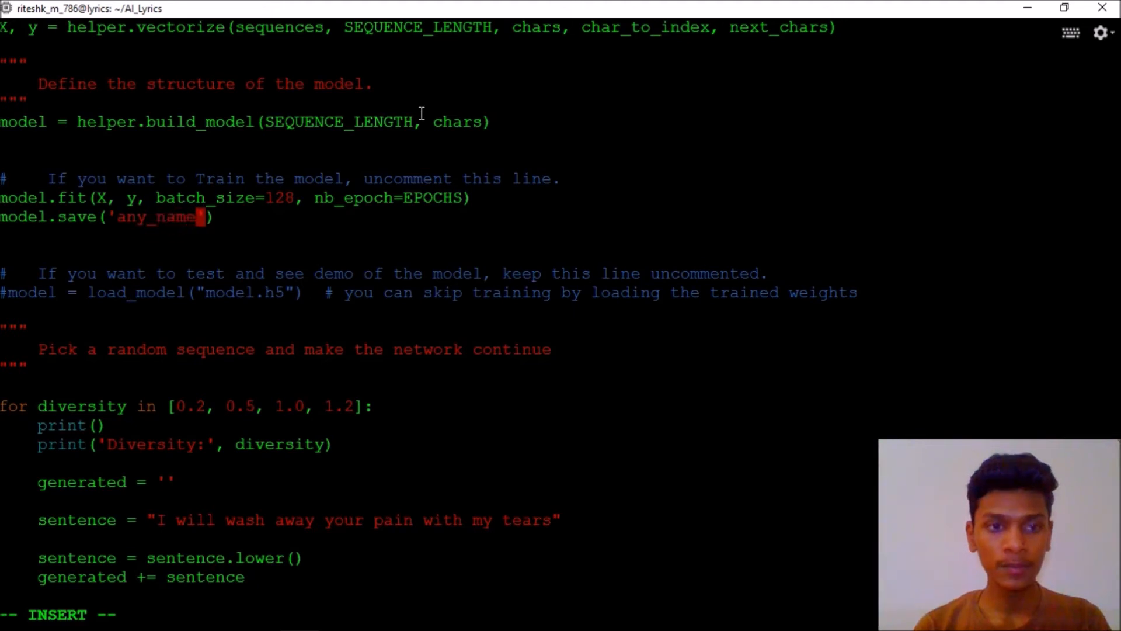
pyautogui.write('.h')
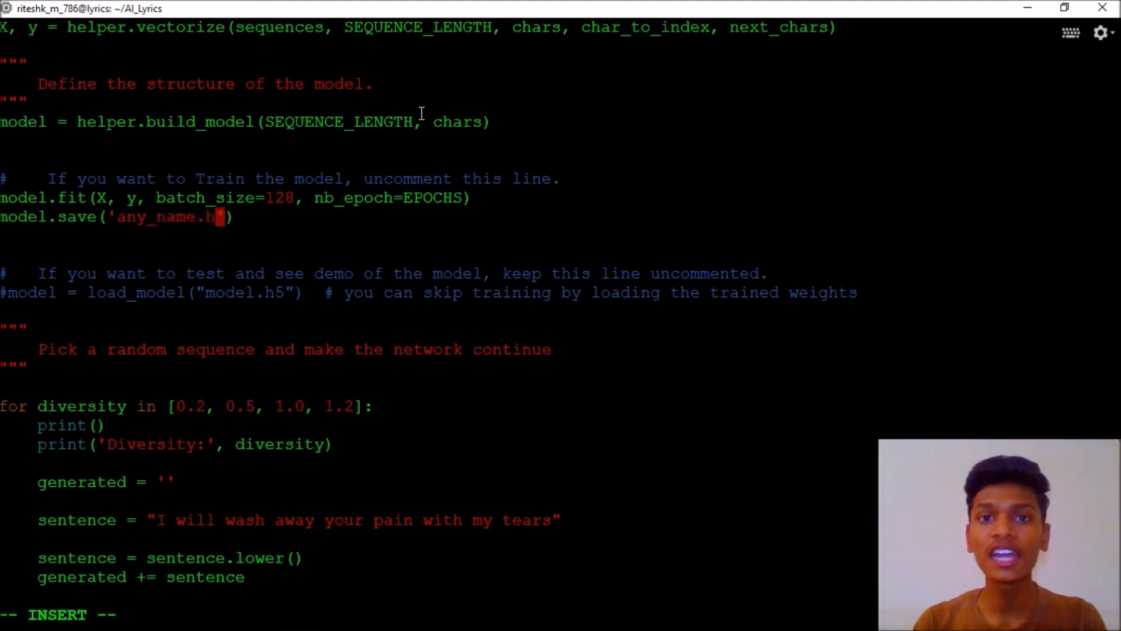
pyautogui.press('Escape')
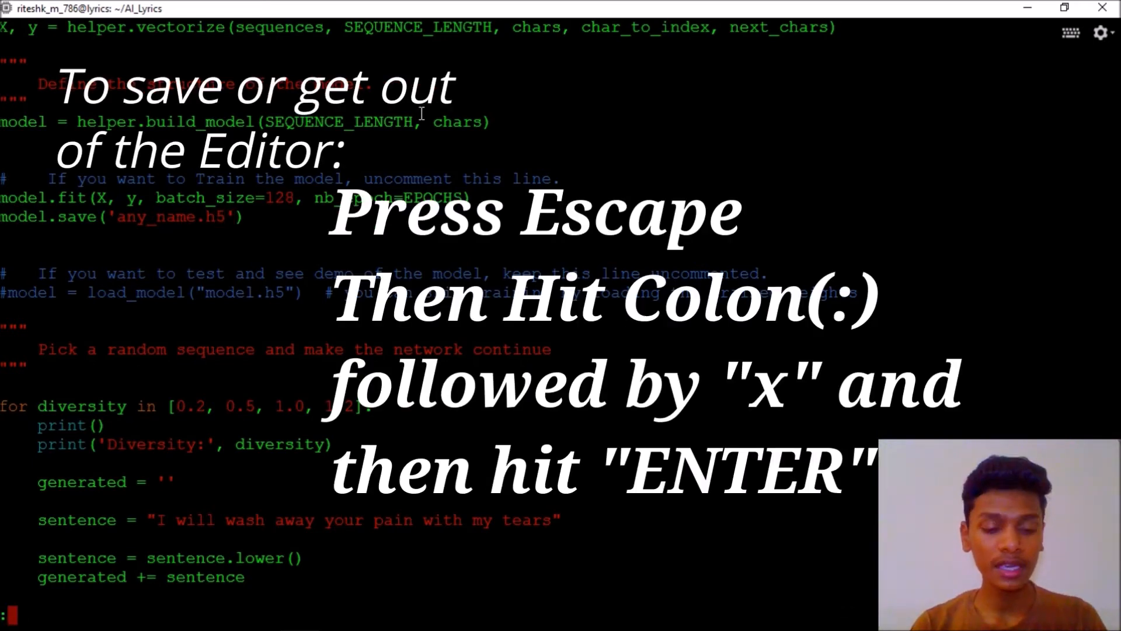
pyautogui.write('x')
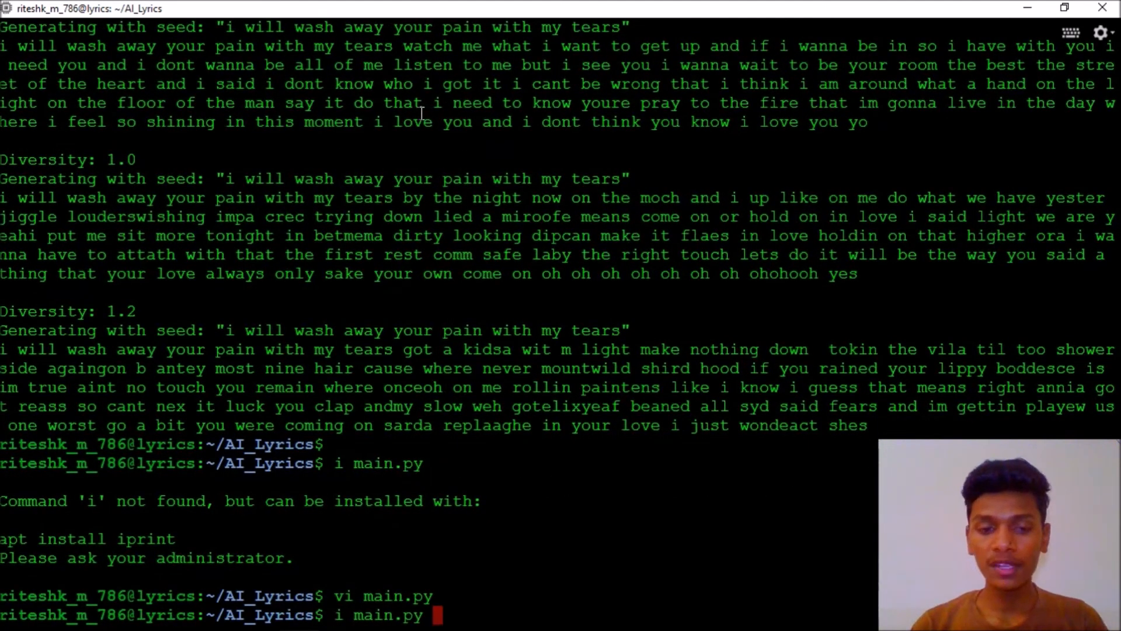
# Run python3 main.py and interrupt training with Ctrl+C during epoch 1
pyautogui.write('python3 main.py')
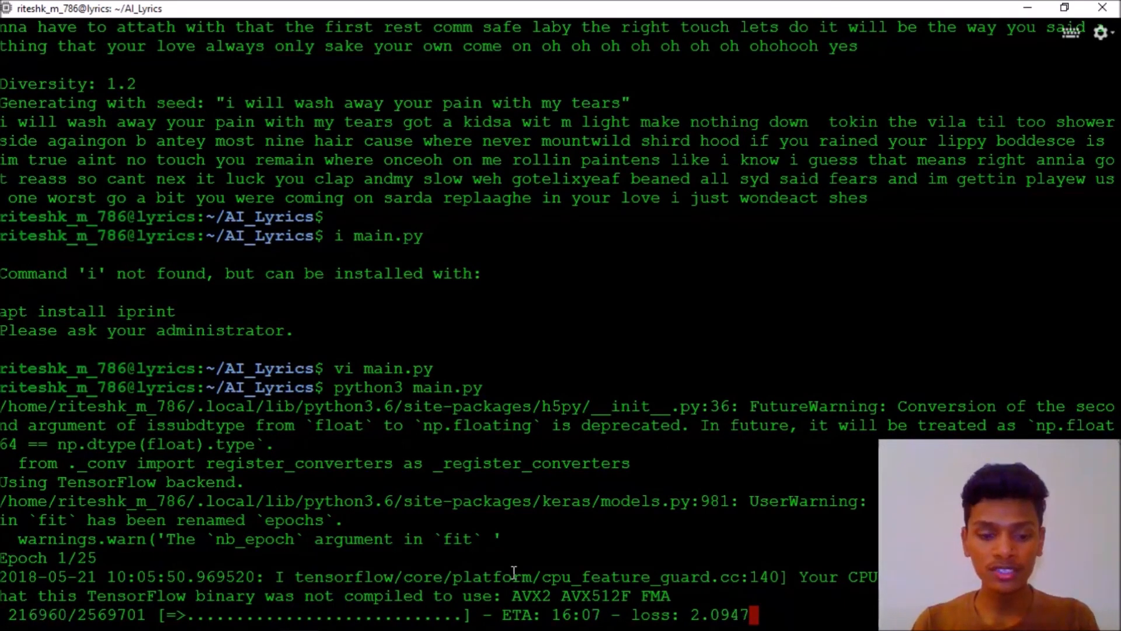
pyautogui.press('ctrl+c')
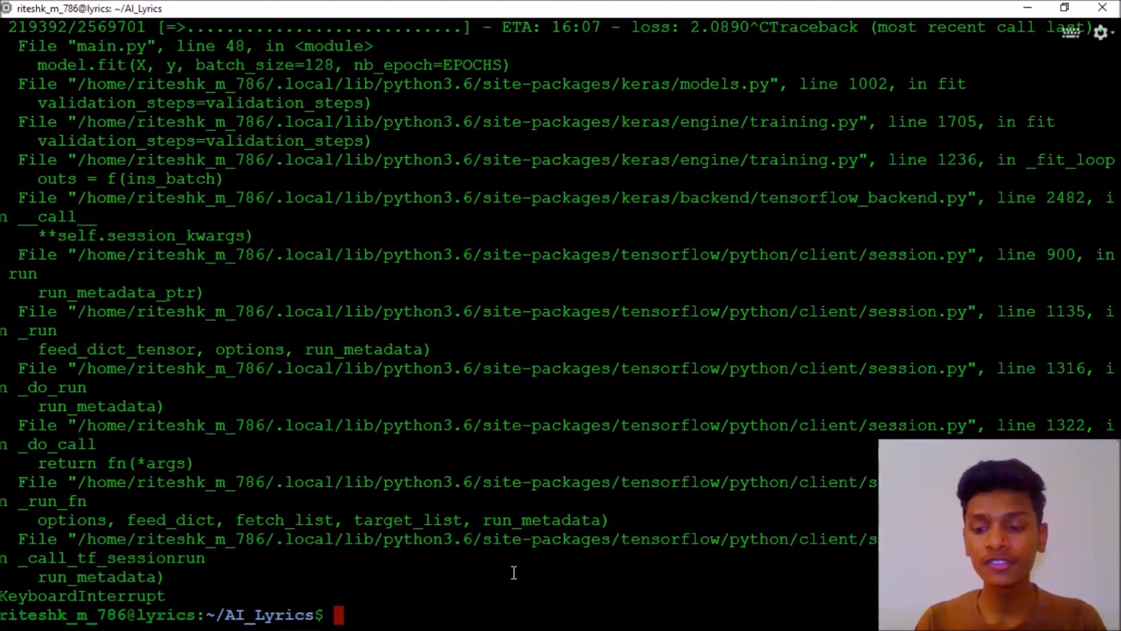
# In vi, comment out model.fit and model.save, and load weights from the any_name .h5 file
pyautogui.write('vi ma')
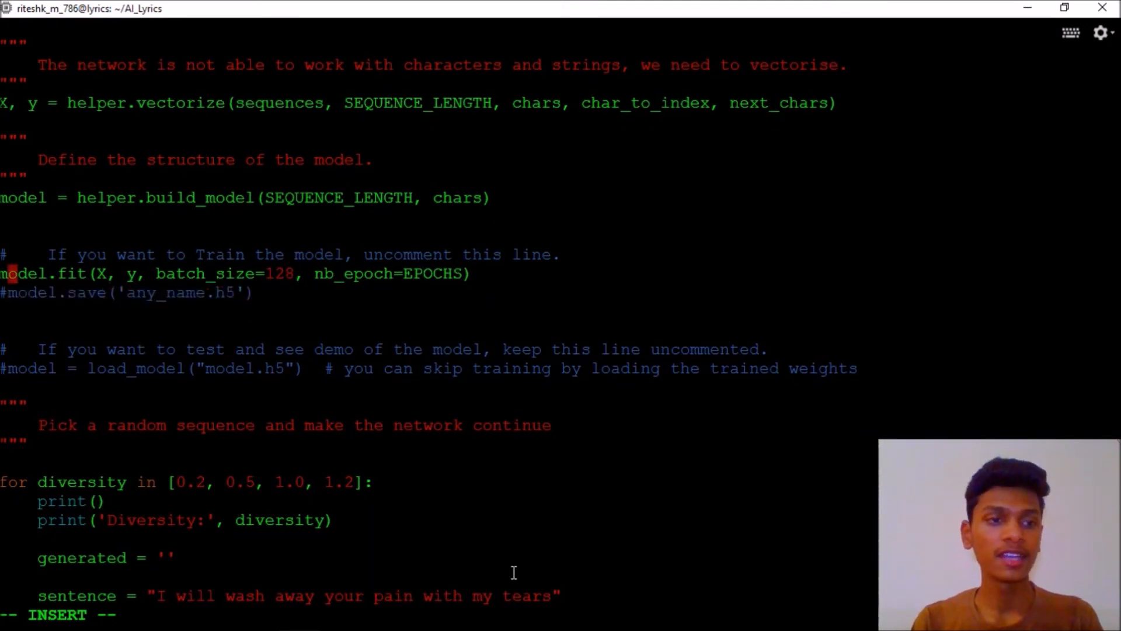
pyautogui.write('#')
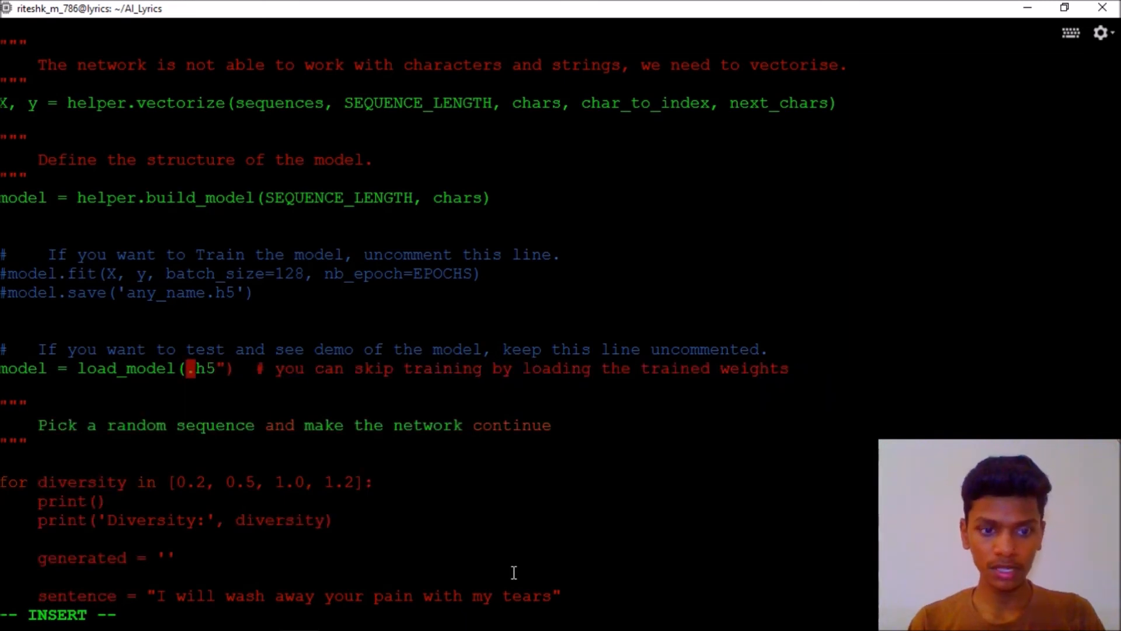
pyautogui.write('any_')
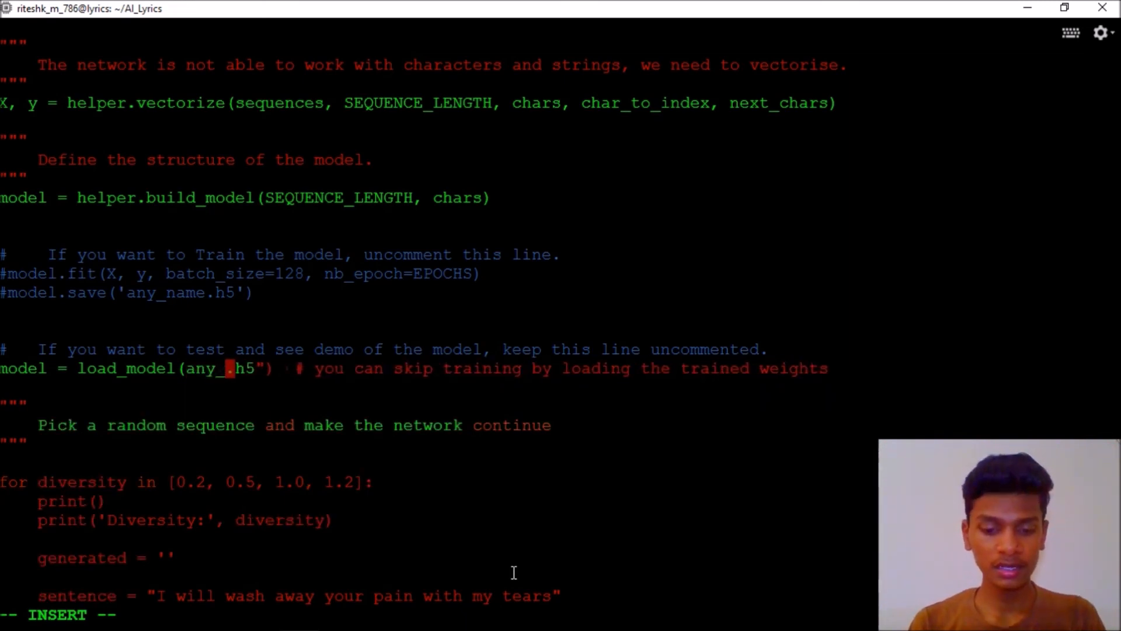
pyautogui.write('other')
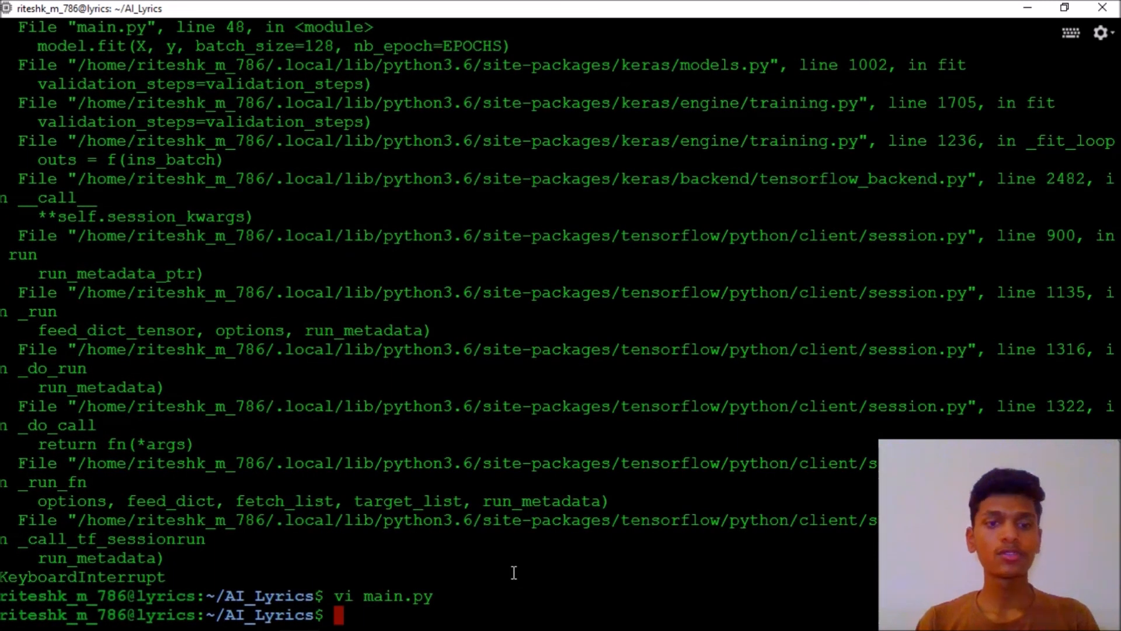
# Type a partial python command, then leave the SSH terminal for the Windows desktop
pyautogui.write('pytho')
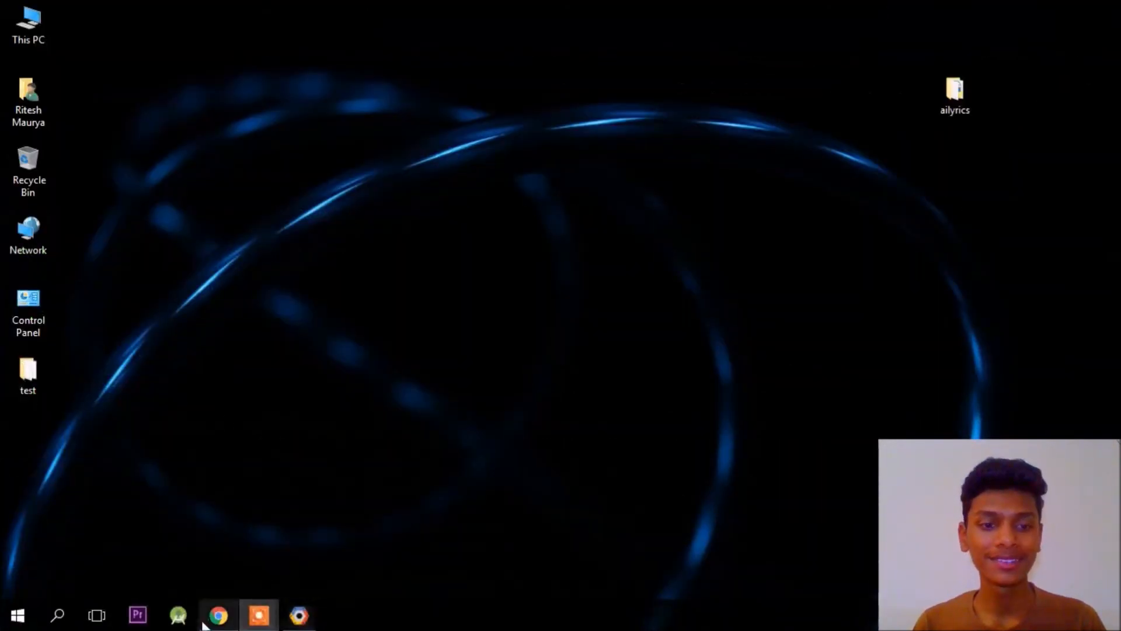
# Scroll the AI_Lyrics README to the 'Coding the Network' notes on main.py and the sentence variable
pyautogui.click(216, 612)
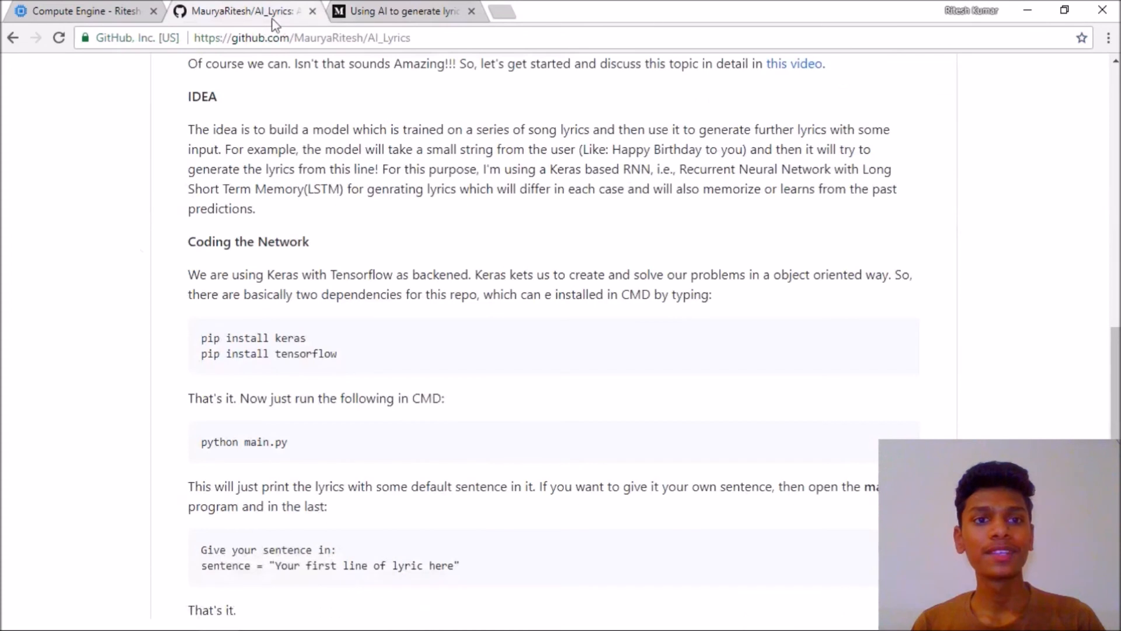
pyautogui.scroll(-3)
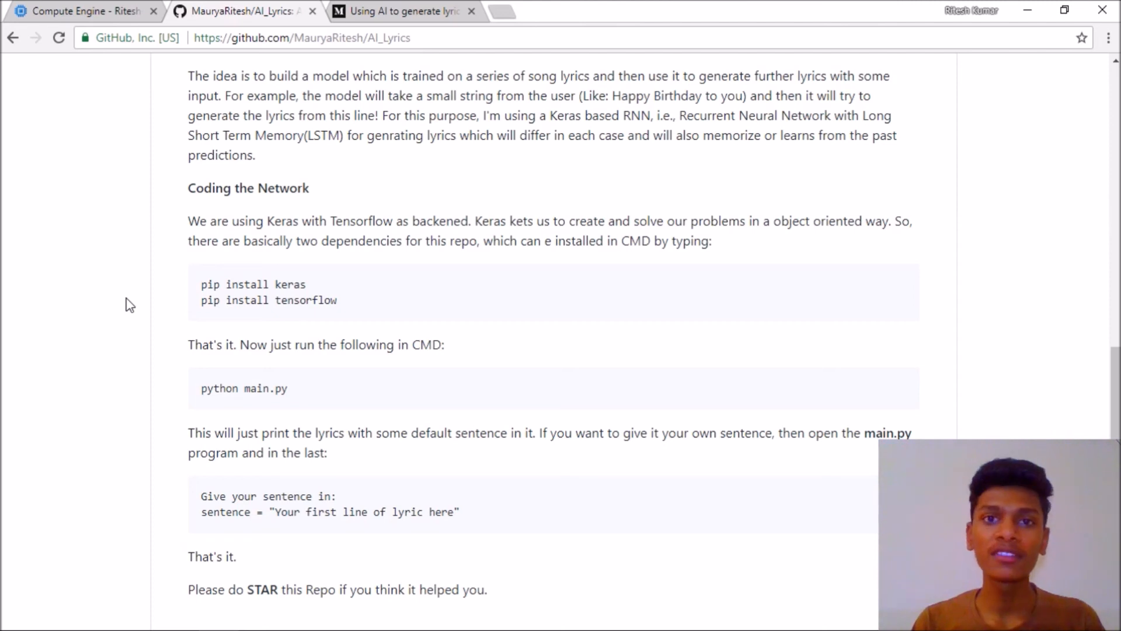
pyautogui.scroll(-3)
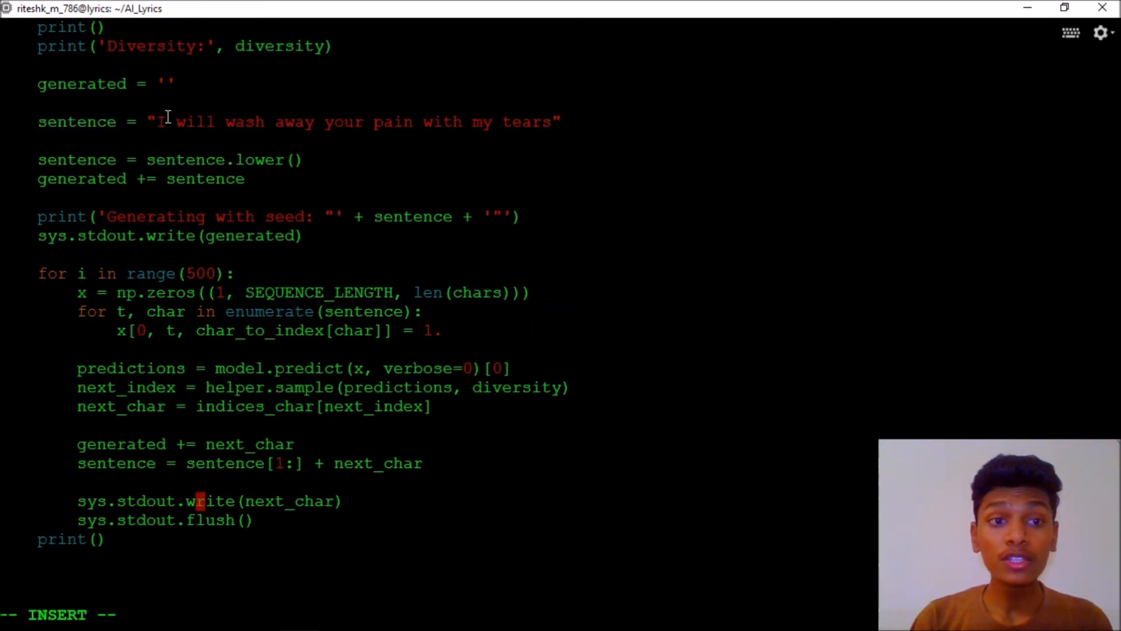
# Highlight the sentence = "..." seed line in main.py, then clear the selection
pyautogui.moveTo(157, 122); pyautogui.dragTo(551, 122)
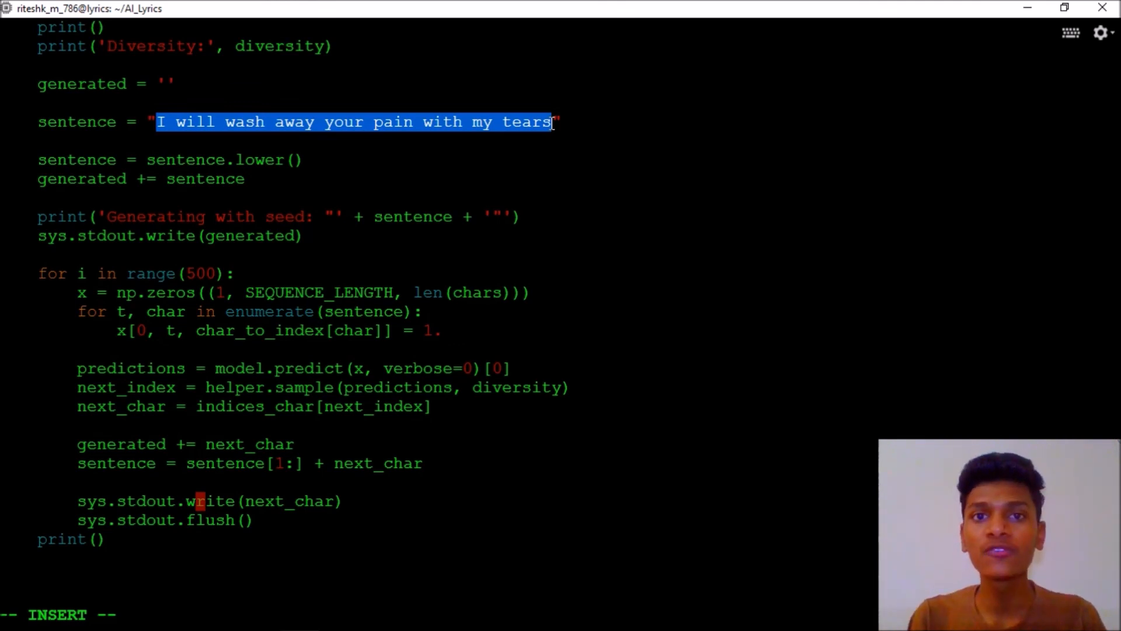
pyautogui.click(190, 122)
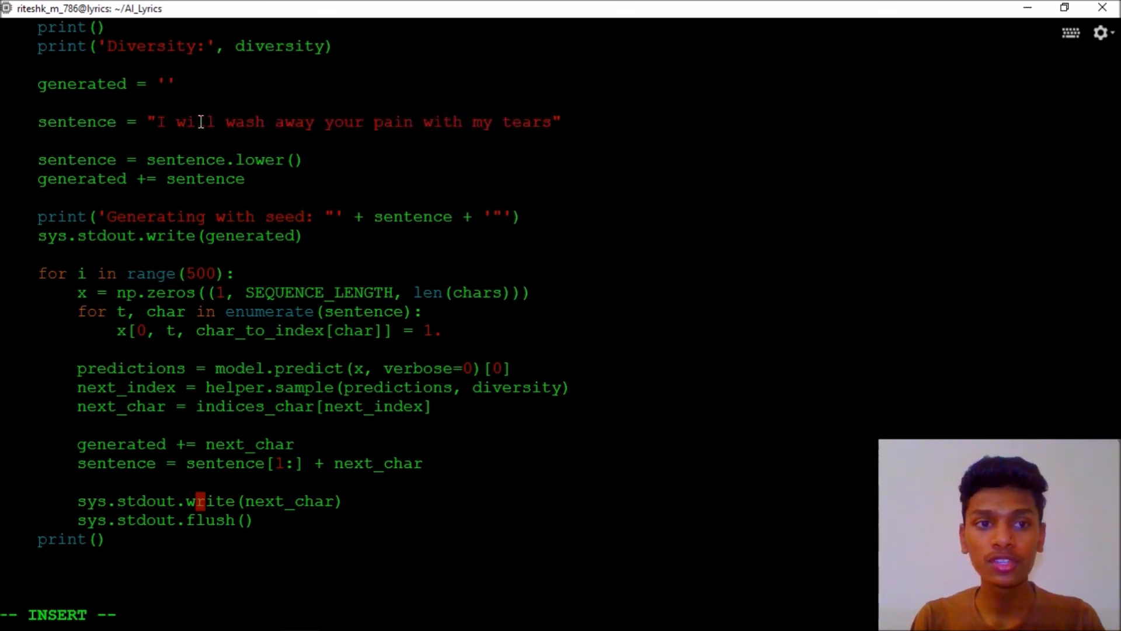
pyautogui.moveTo(312, 113)
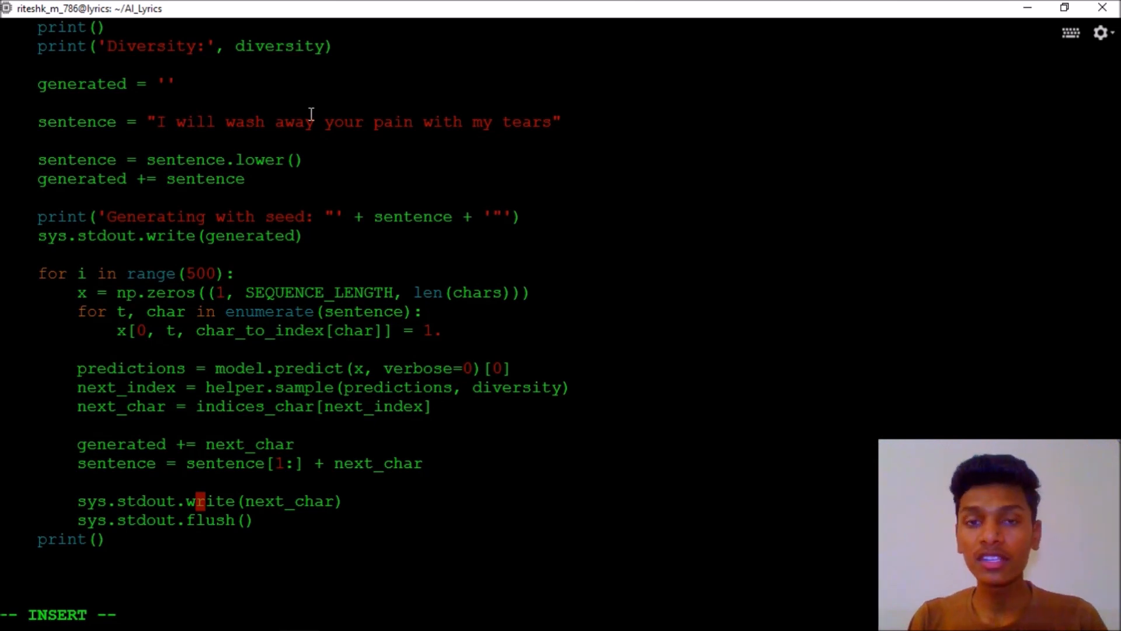